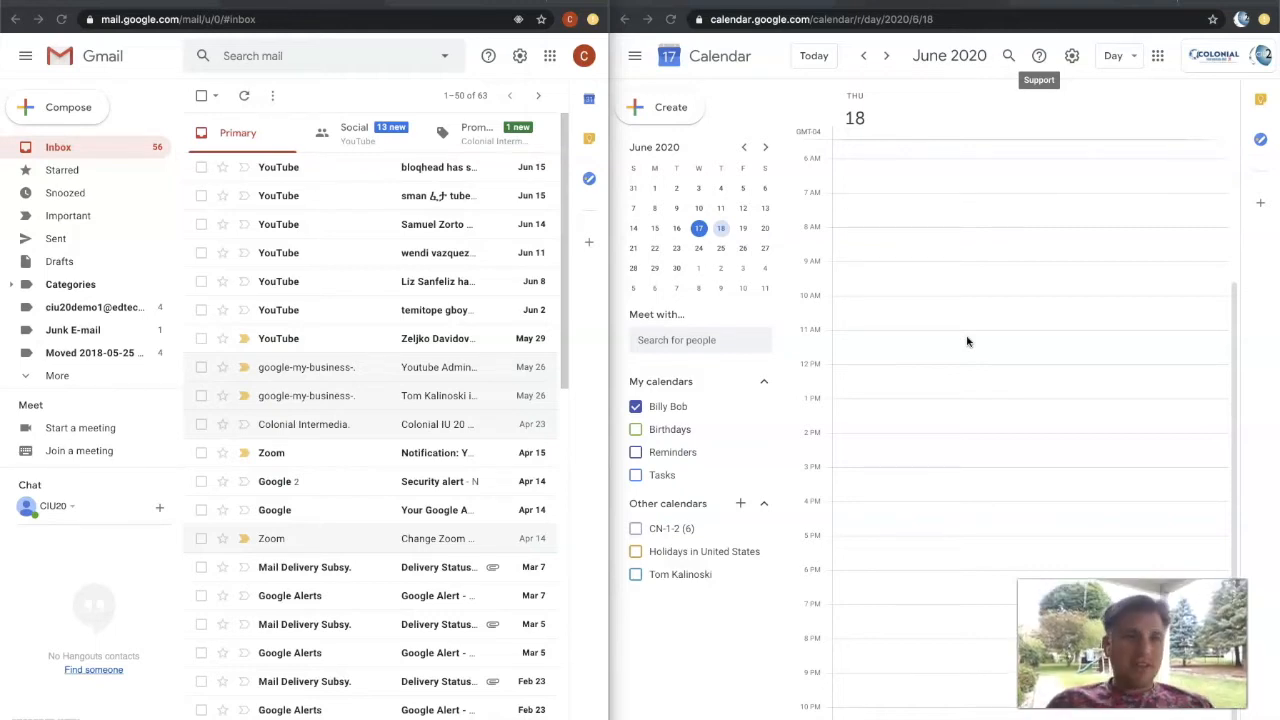
mouse_move(1107, 5)
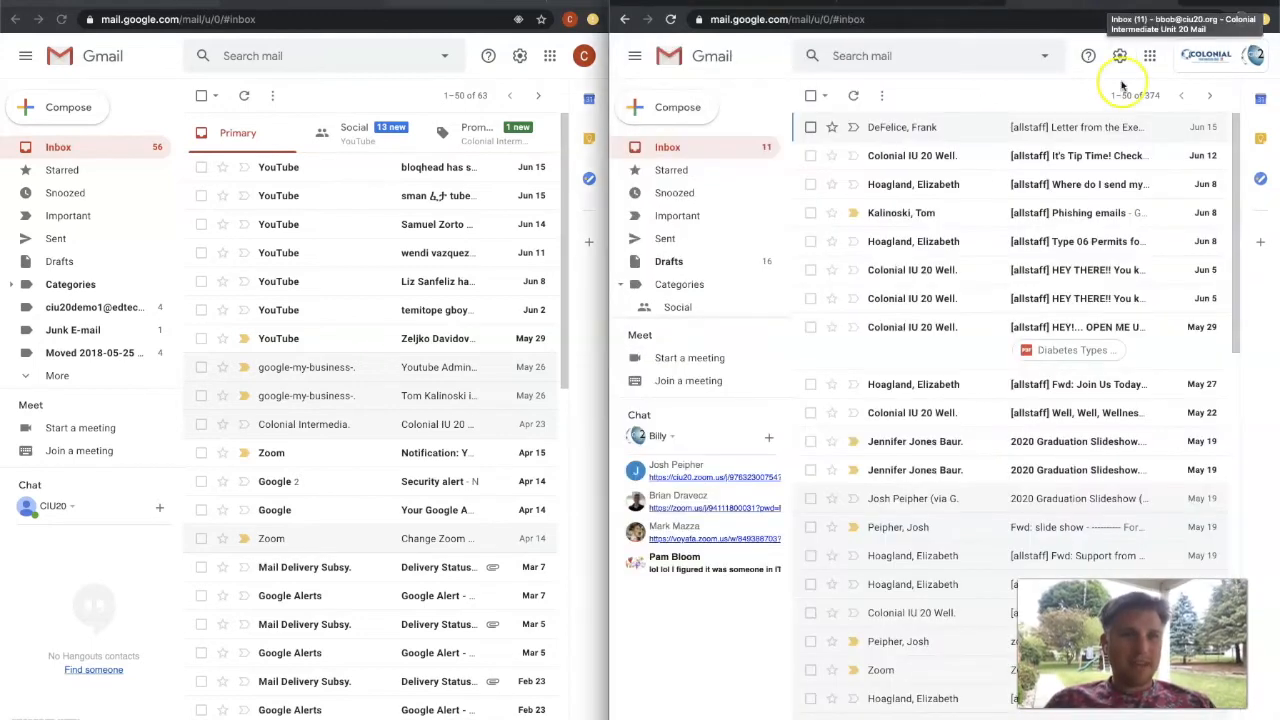
Step: Open Gmail's full settings on the Filters and Blocked Addresses page
left_click(1120, 55)
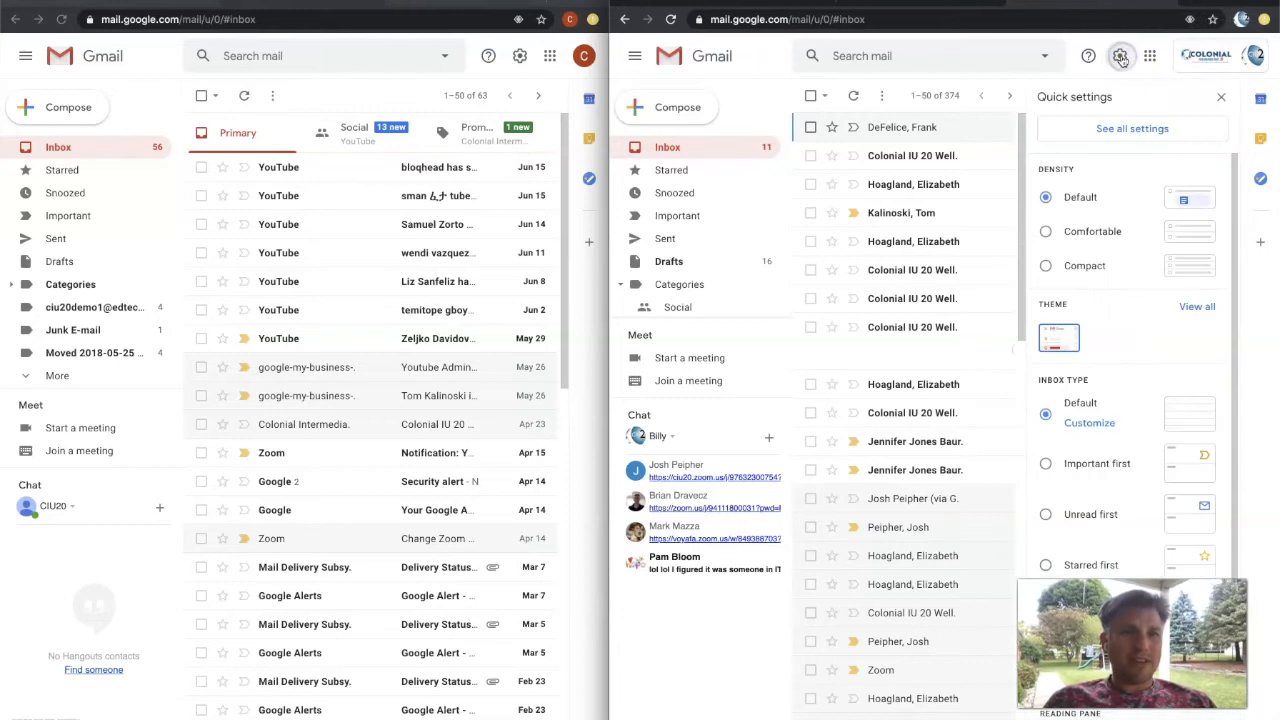
left_click(1131, 128)
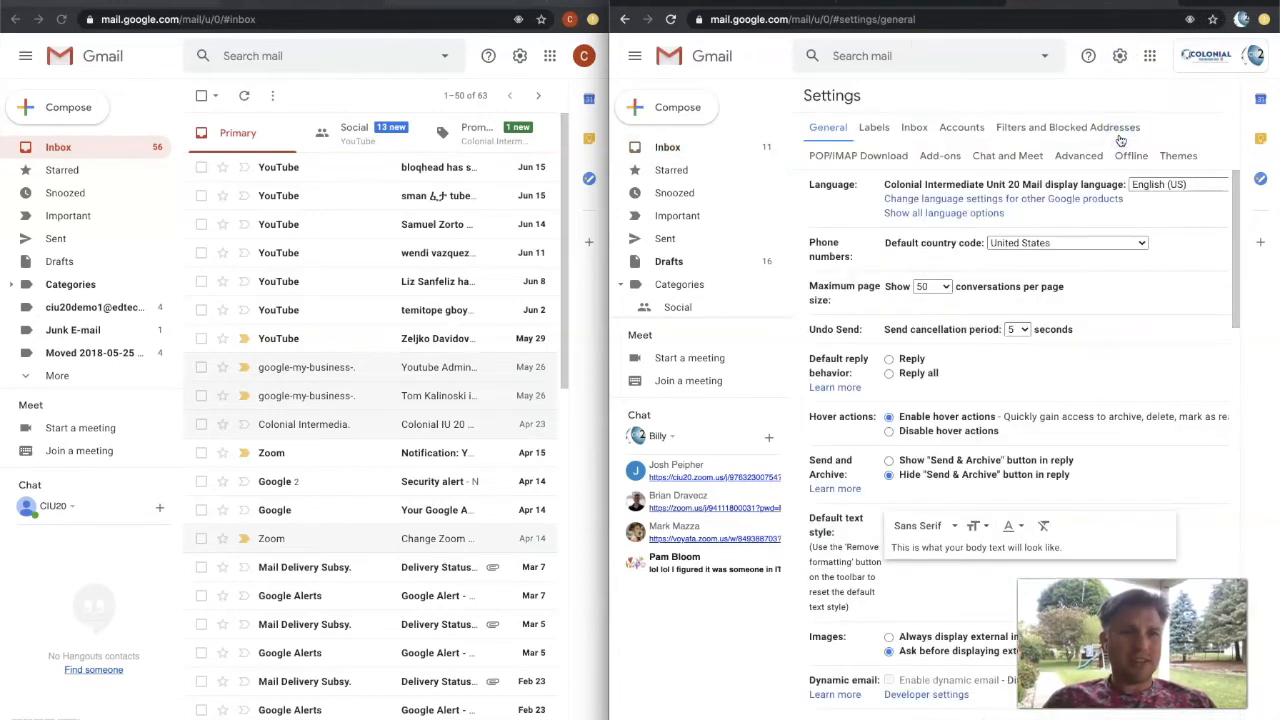
left_click(1067, 127)
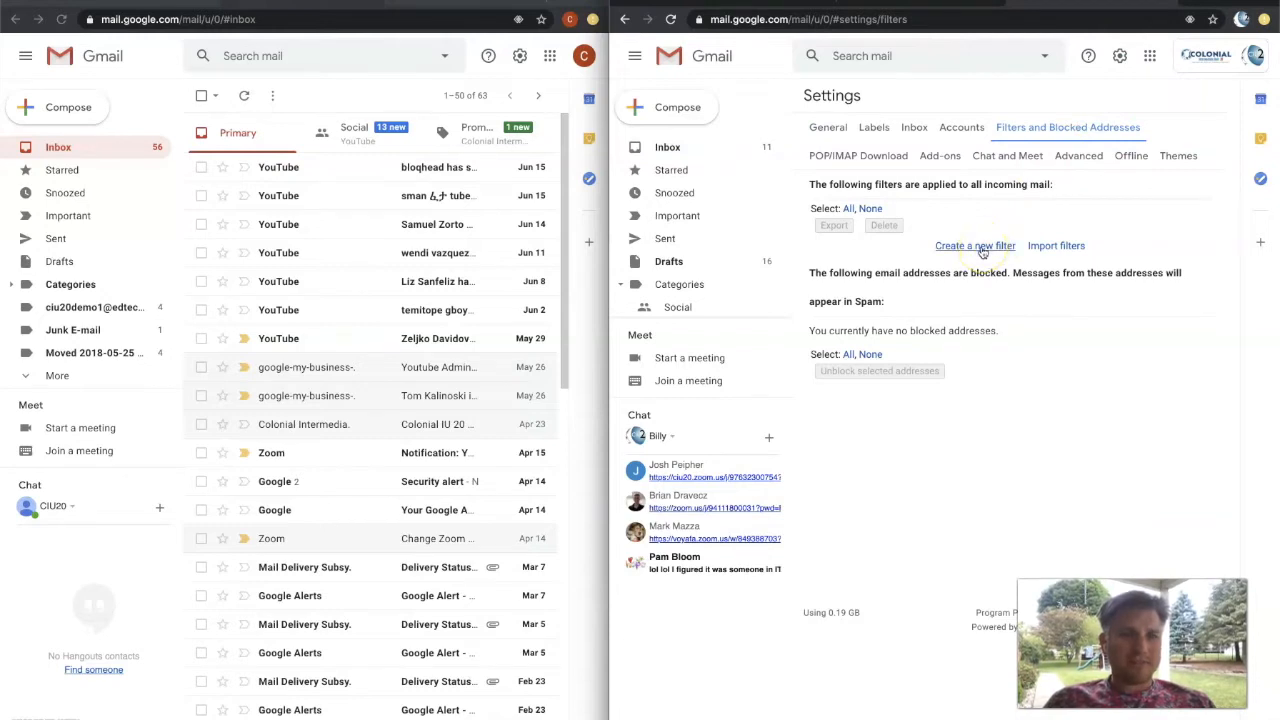
Step: Define a filter: to the account's bob@ address, words '##No Response Needed##', has attachment, no chats
left_click(975, 245)
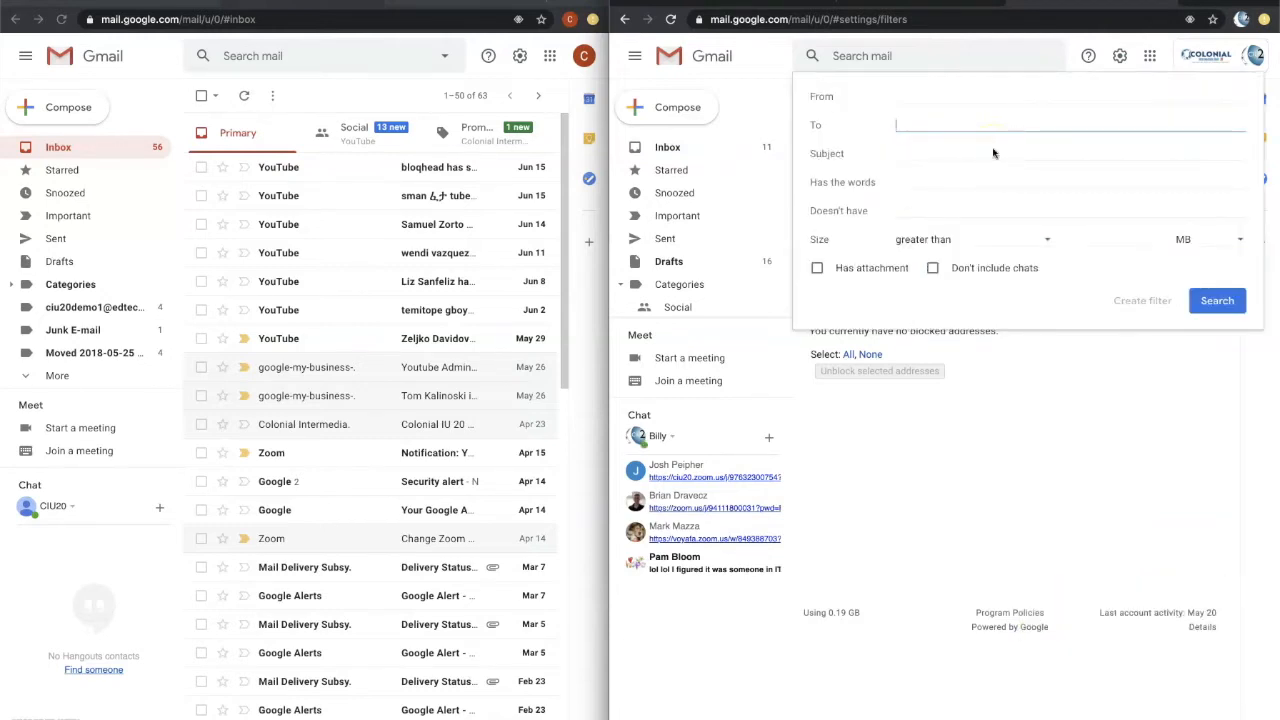
type("b")
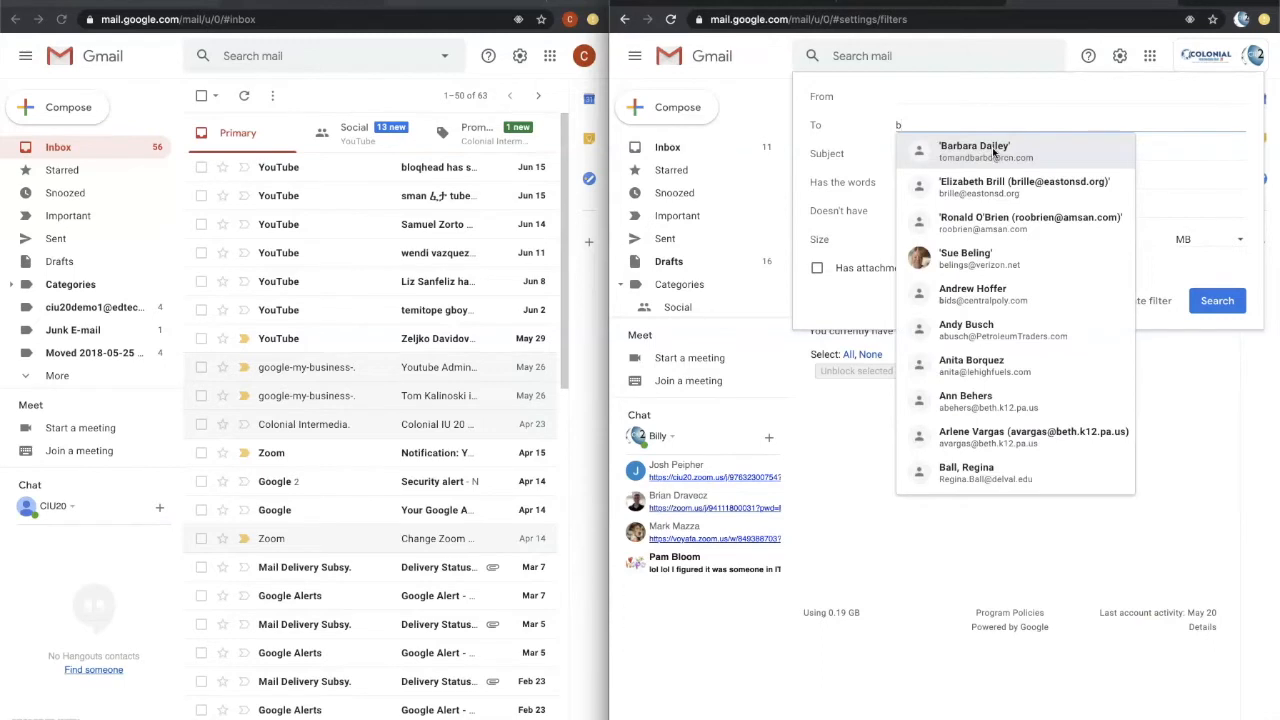
type("bob@")
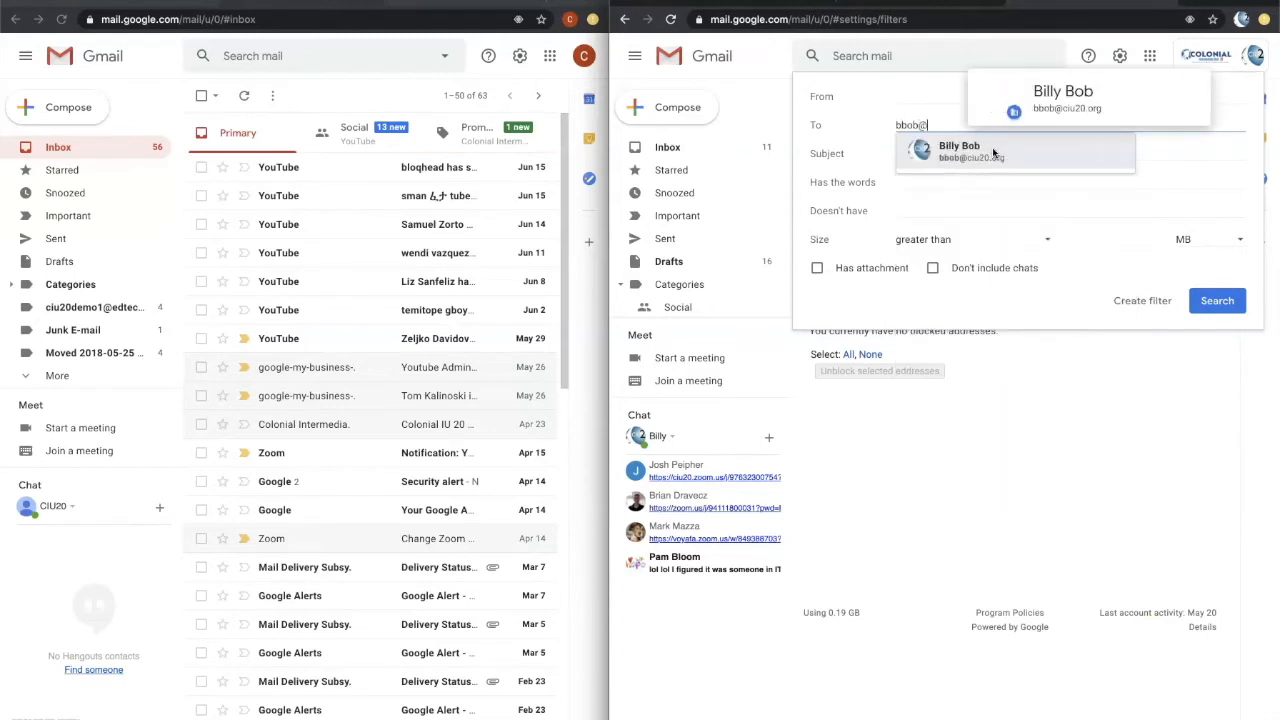
left_click(1013, 151)
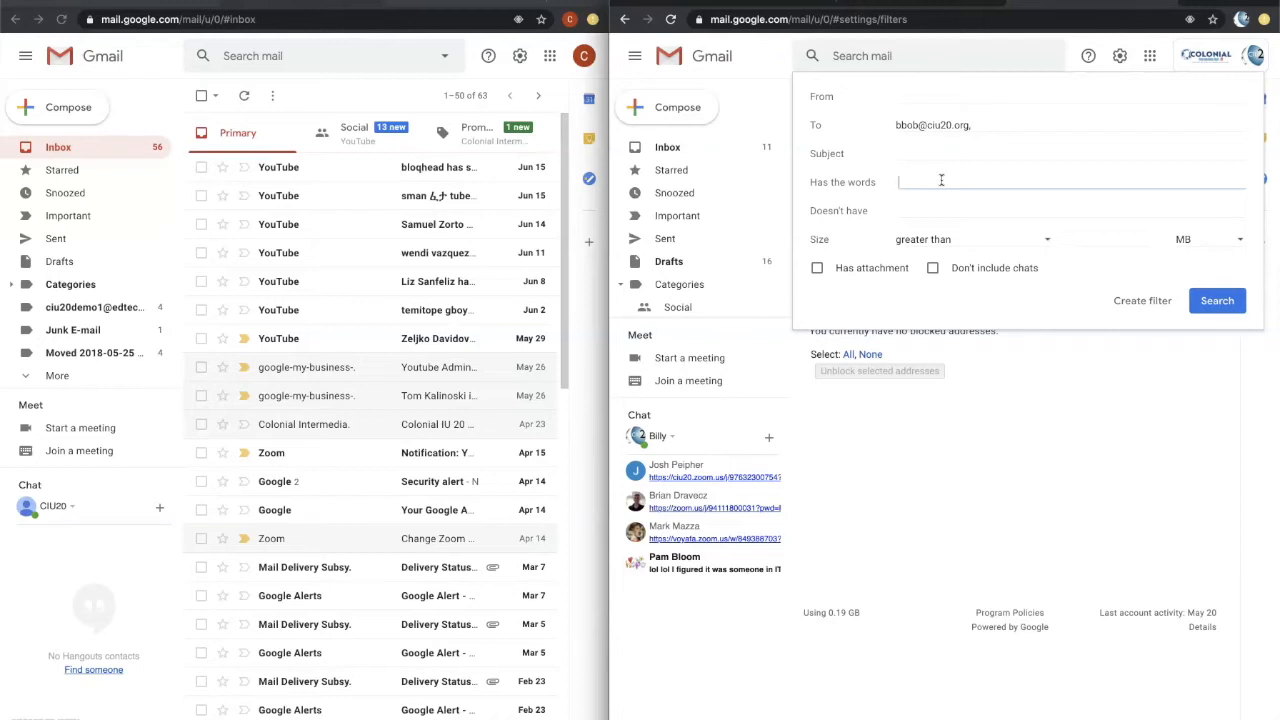
type("##")
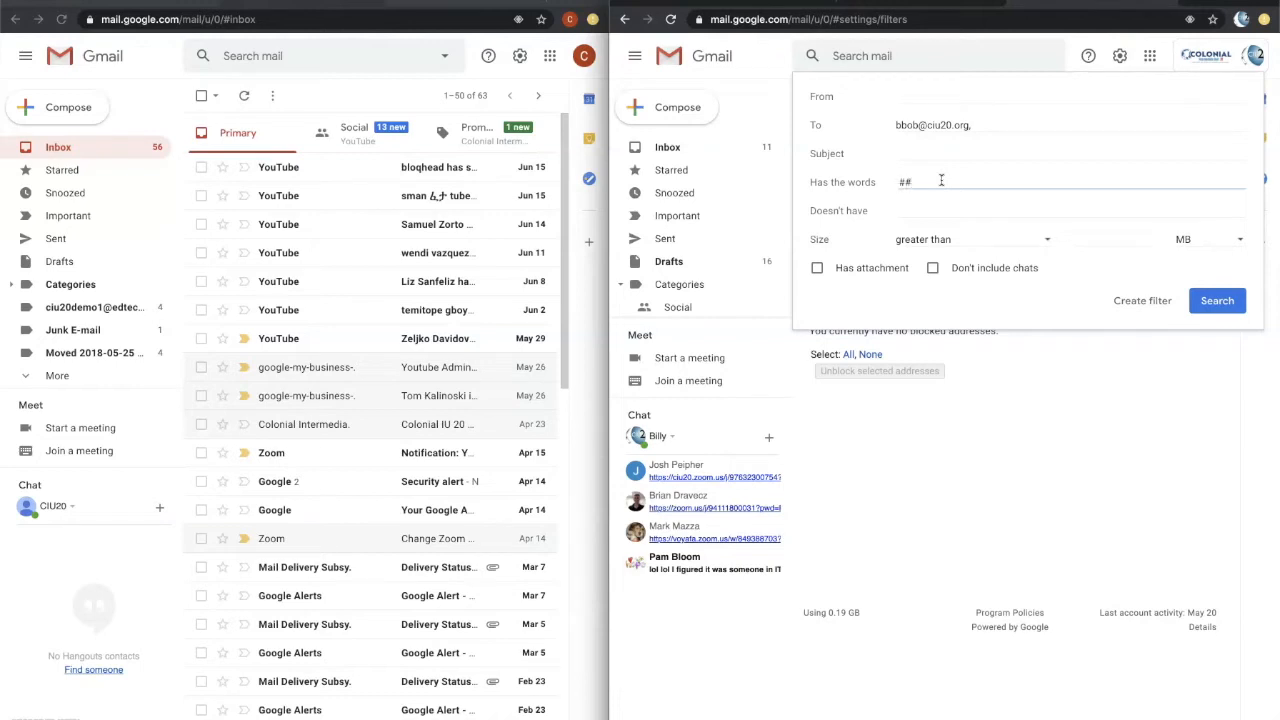
type("No")
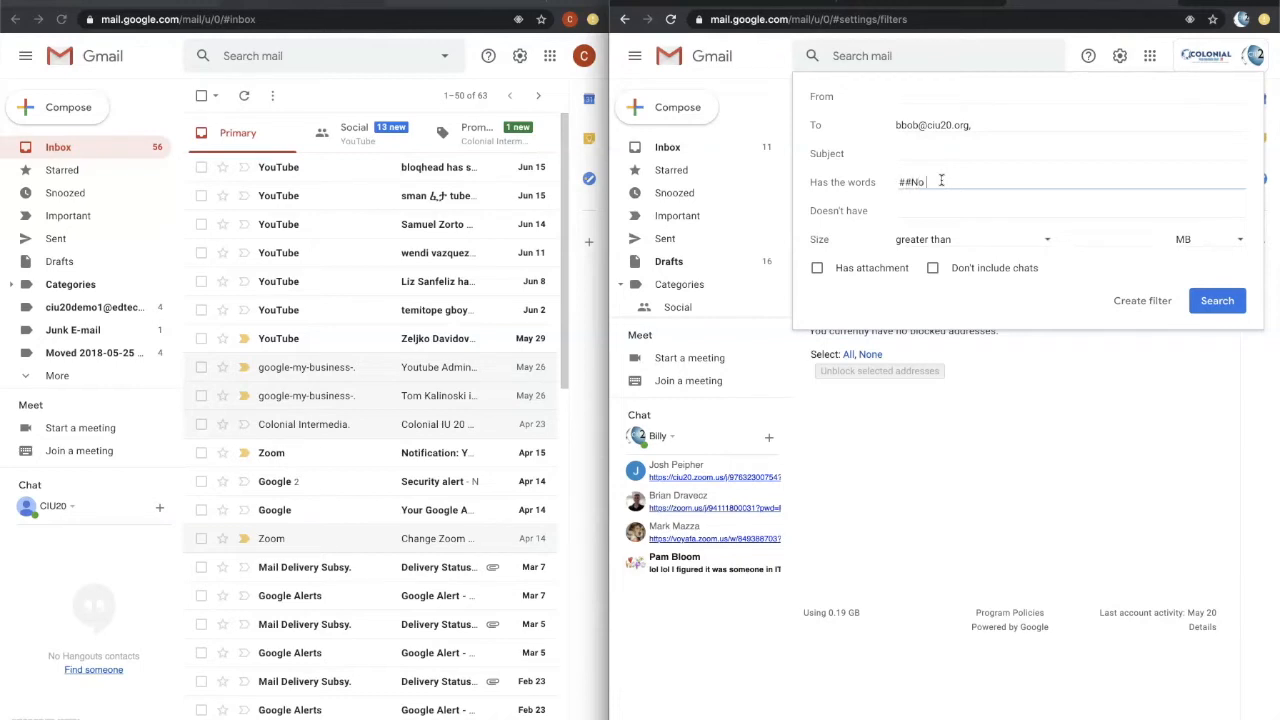
type("Response Needed##")
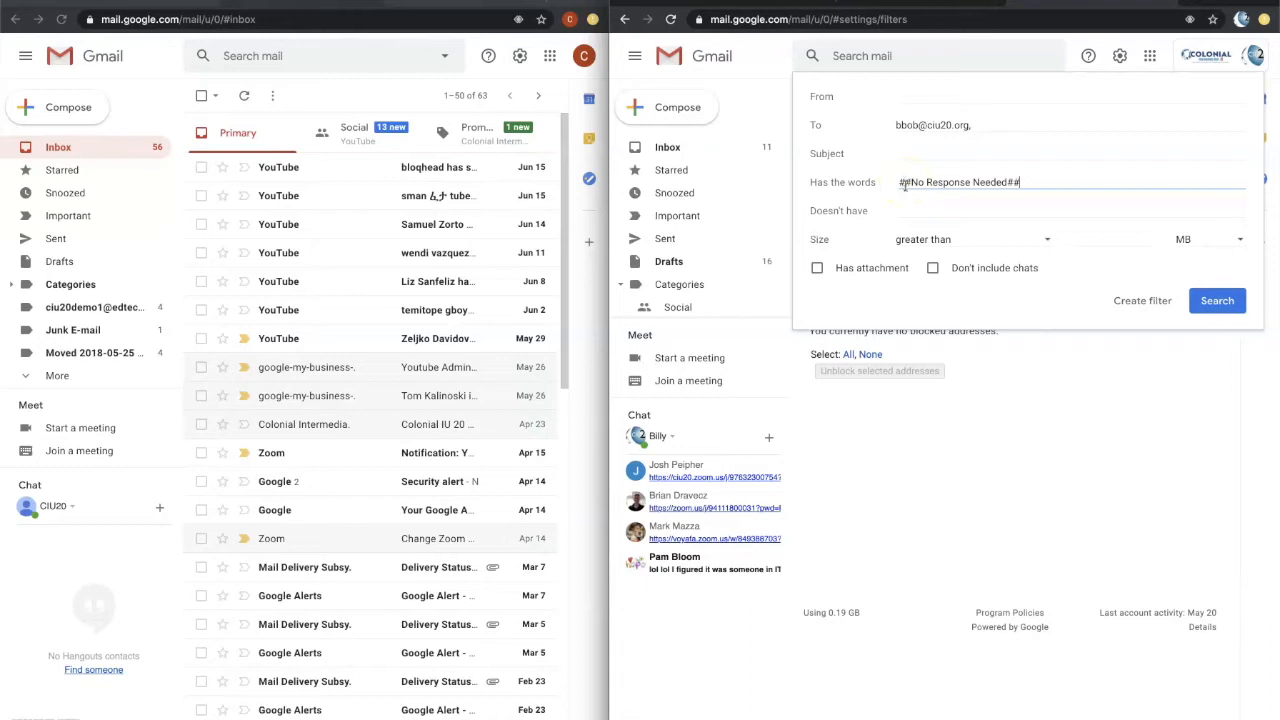
left_click(817, 267)
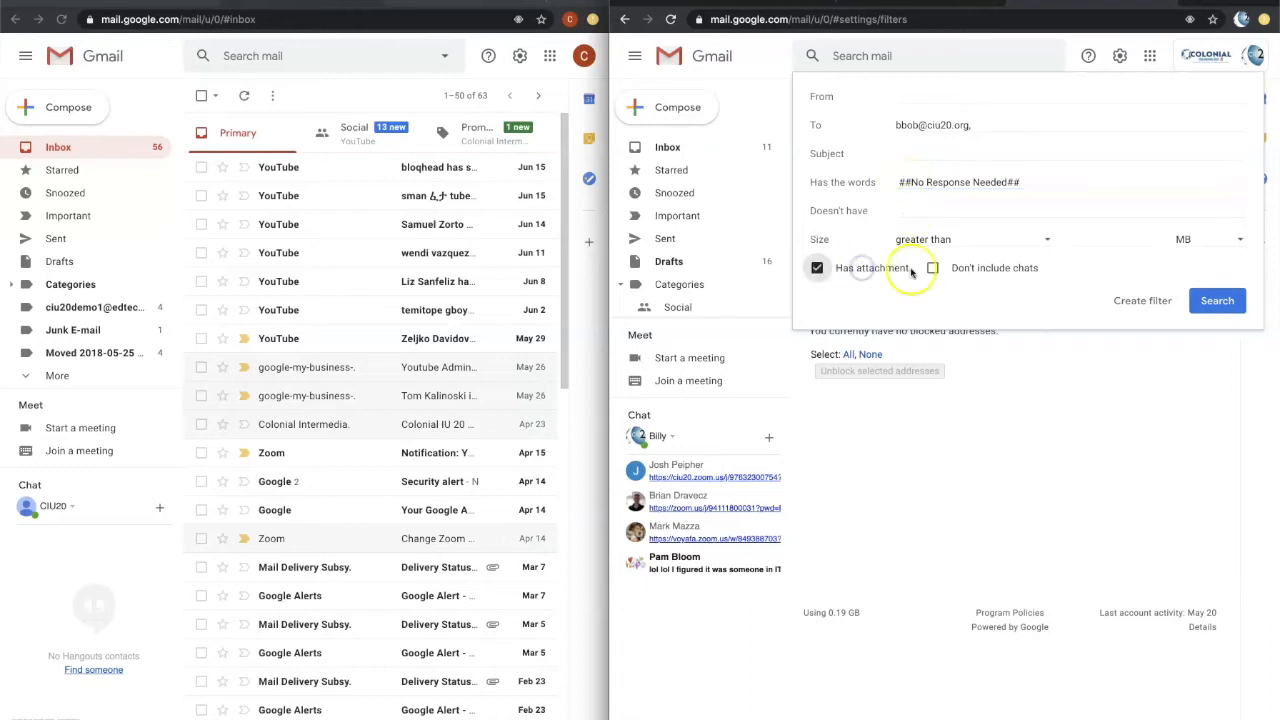
left_click(932, 267)
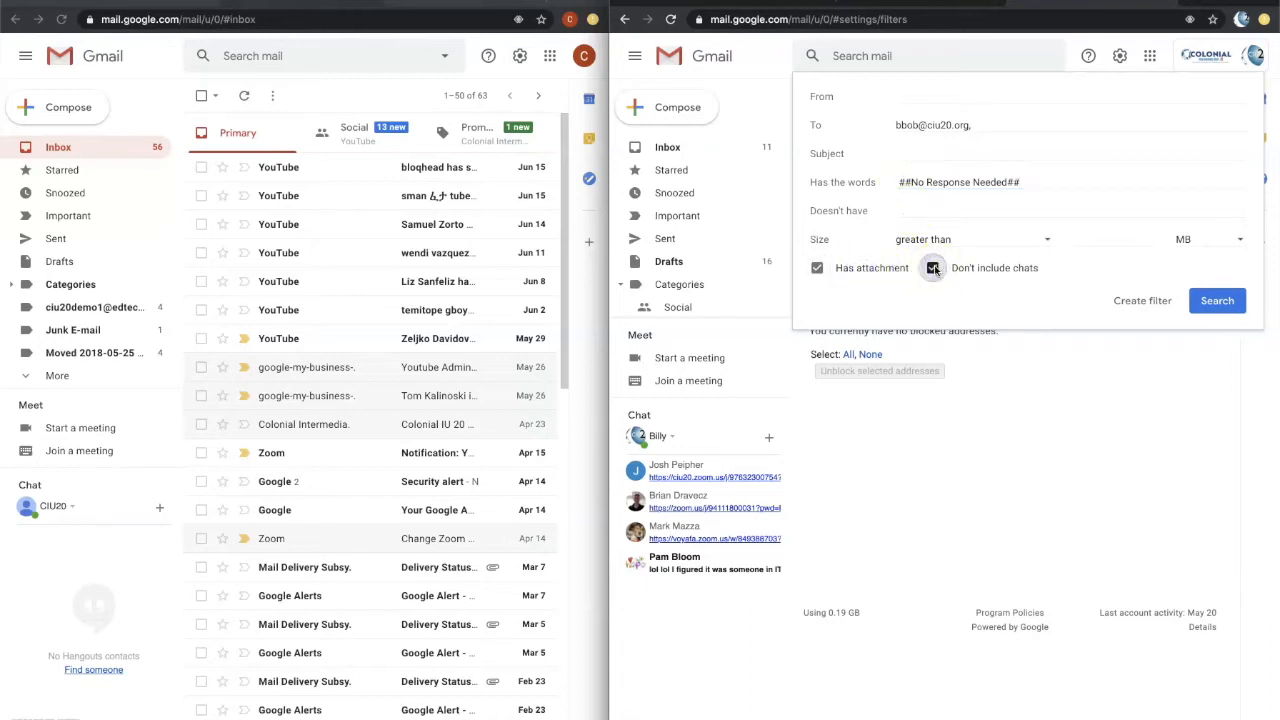
left_click(932, 267)
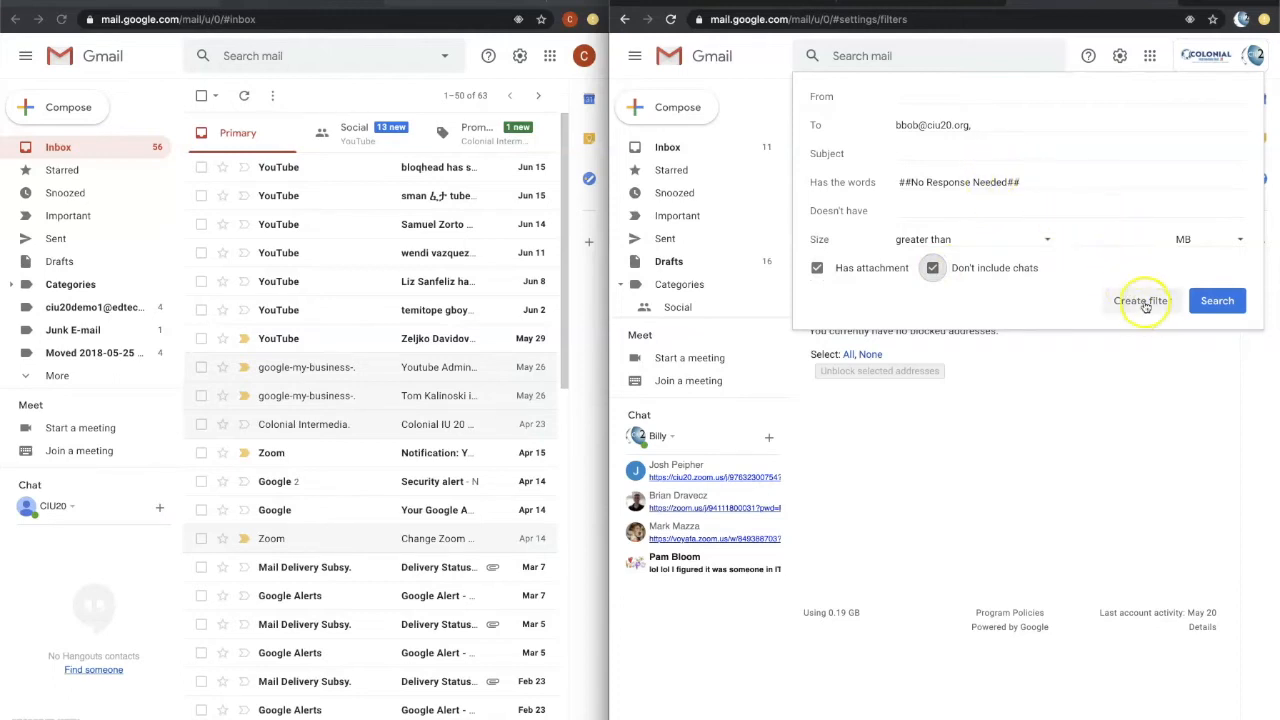
Step: Save the filter with the Delete it action, then return to Google Calendar
left_click(1140, 300)
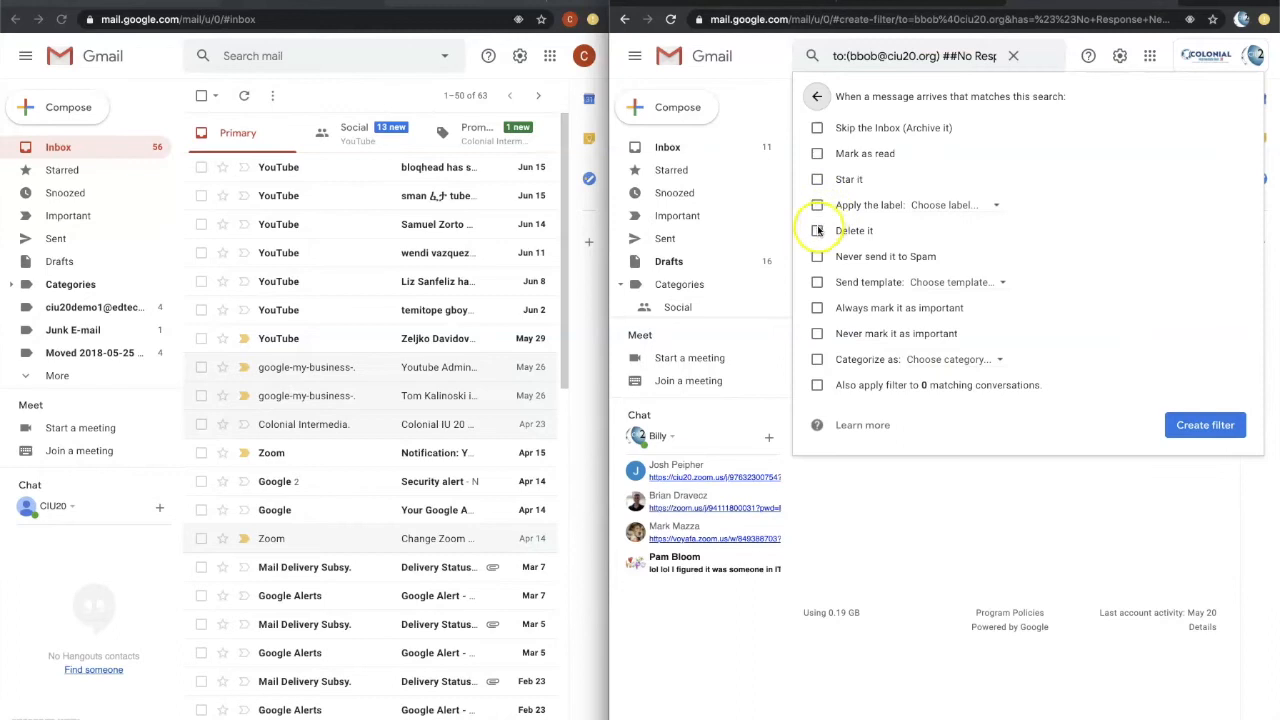
left_click(817, 230)
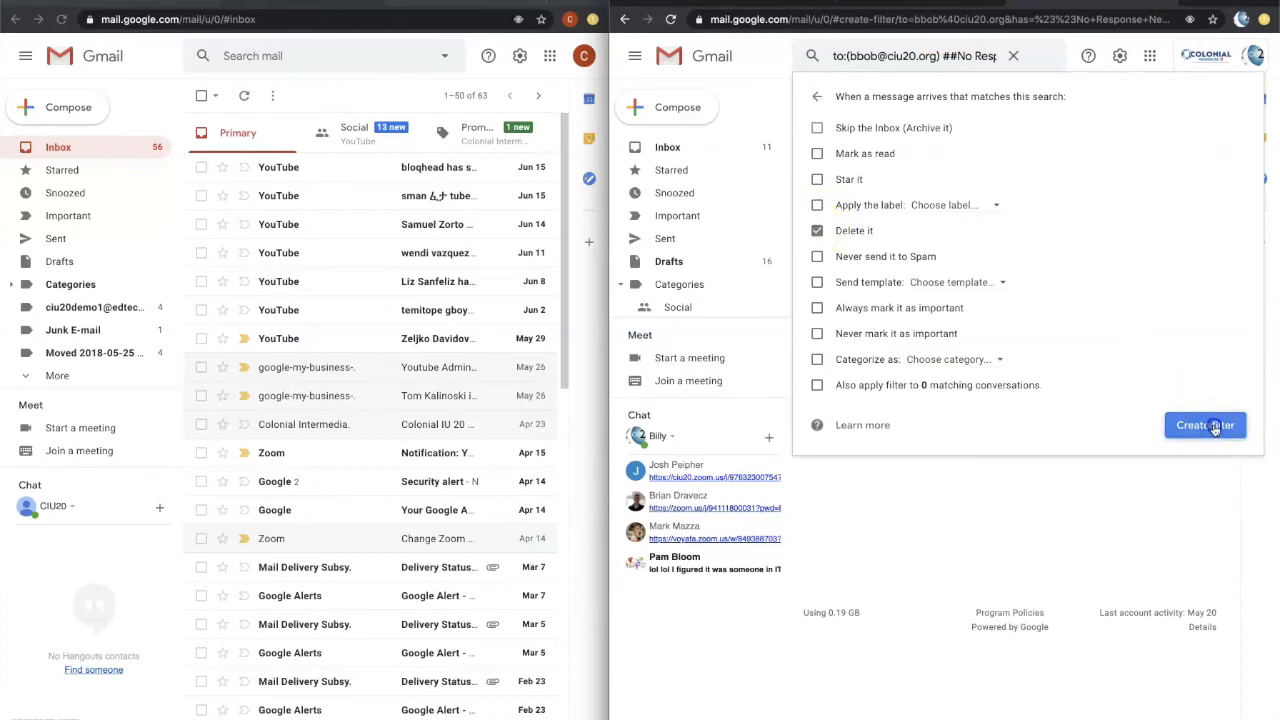
left_click(1205, 425)
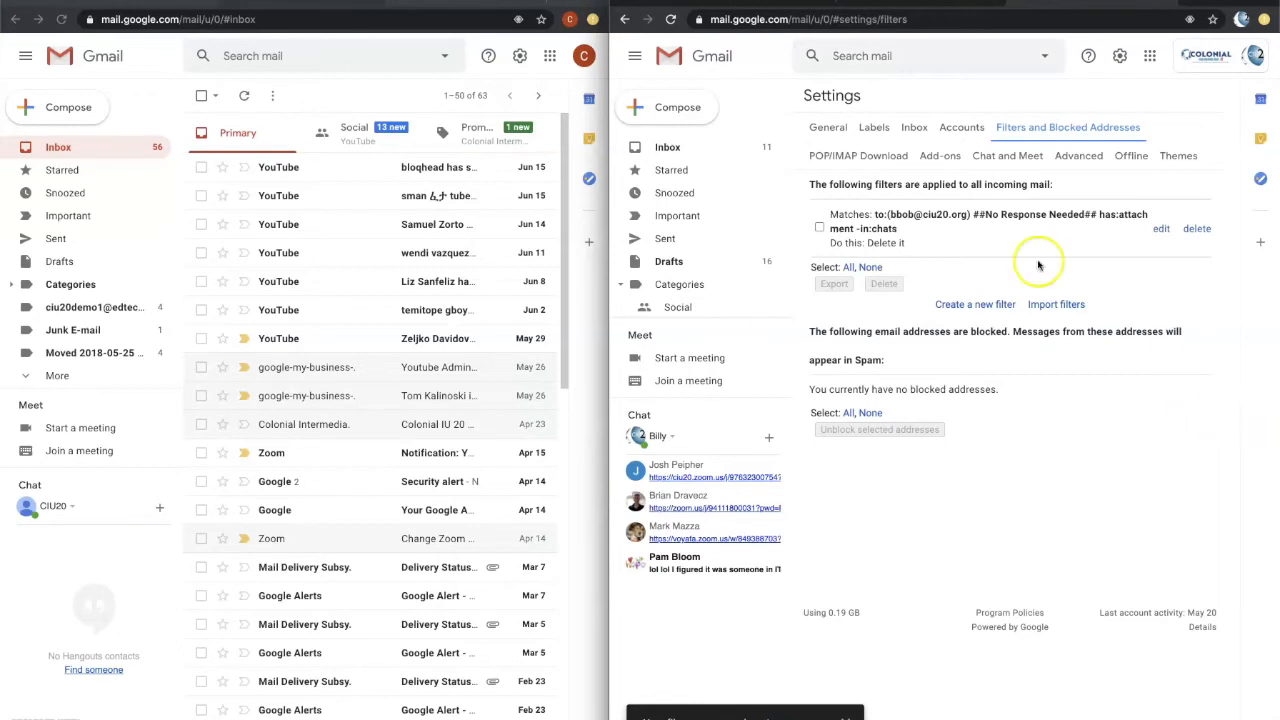
left_click(667, 147)
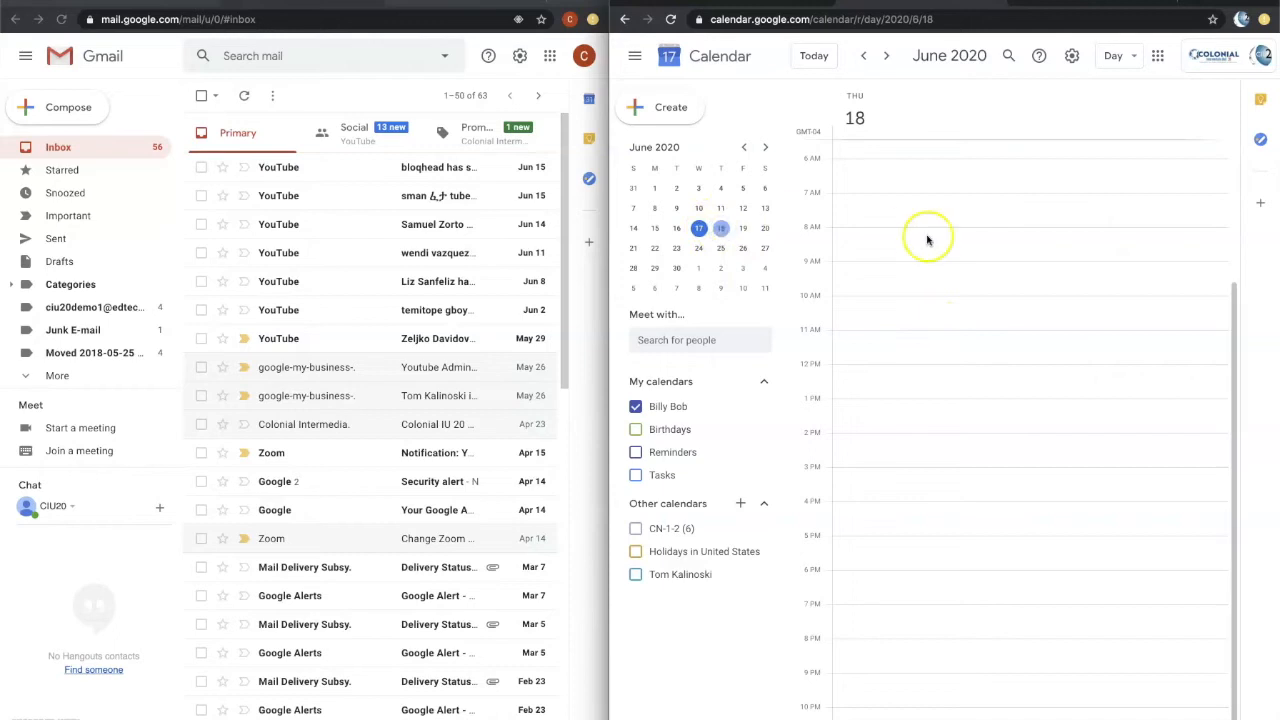
Step: Create a 9am June 18 'Test1' event with a gmail.com guest and send the invite
left_click(928, 238)
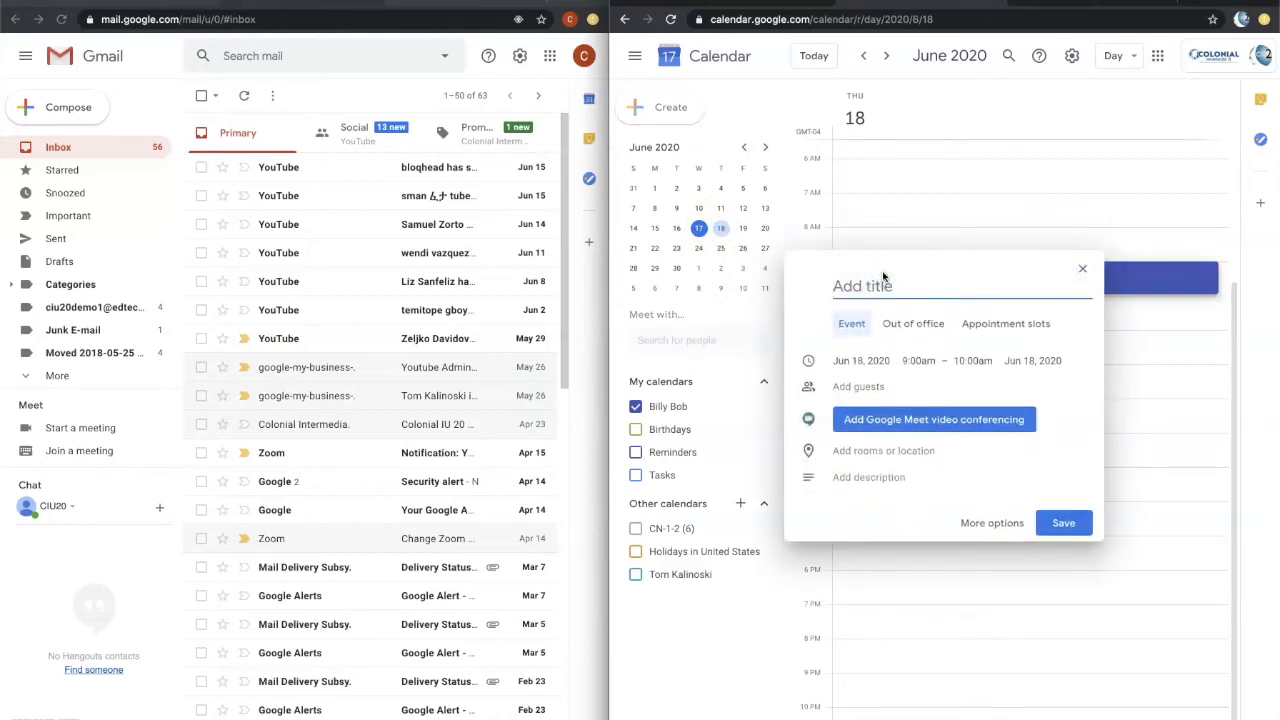
type("Test1")
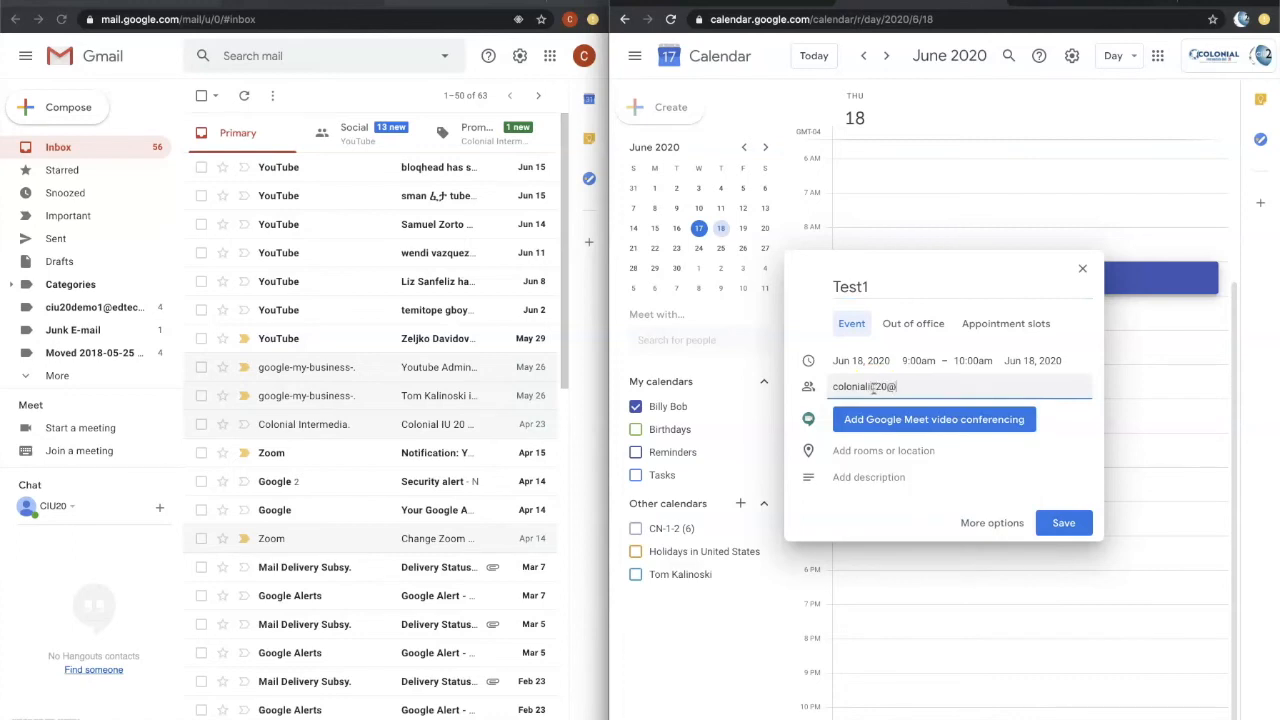
type("gmail.co")
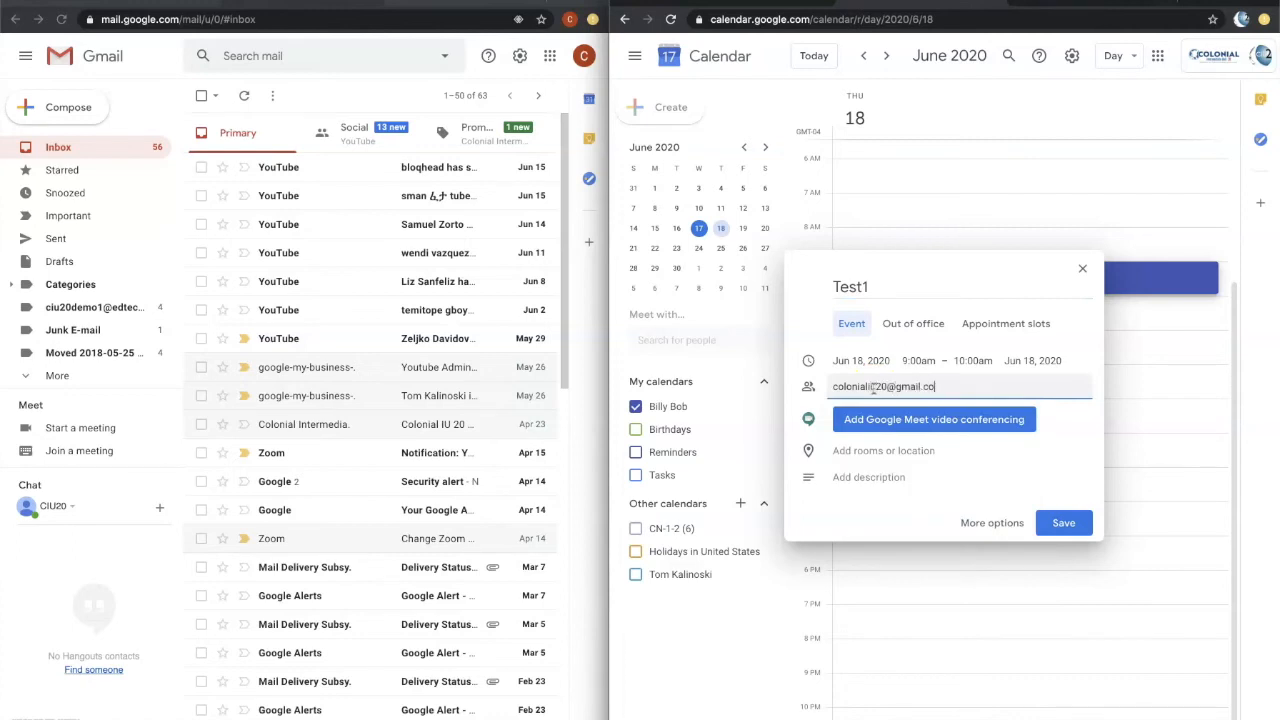
key("Enter")
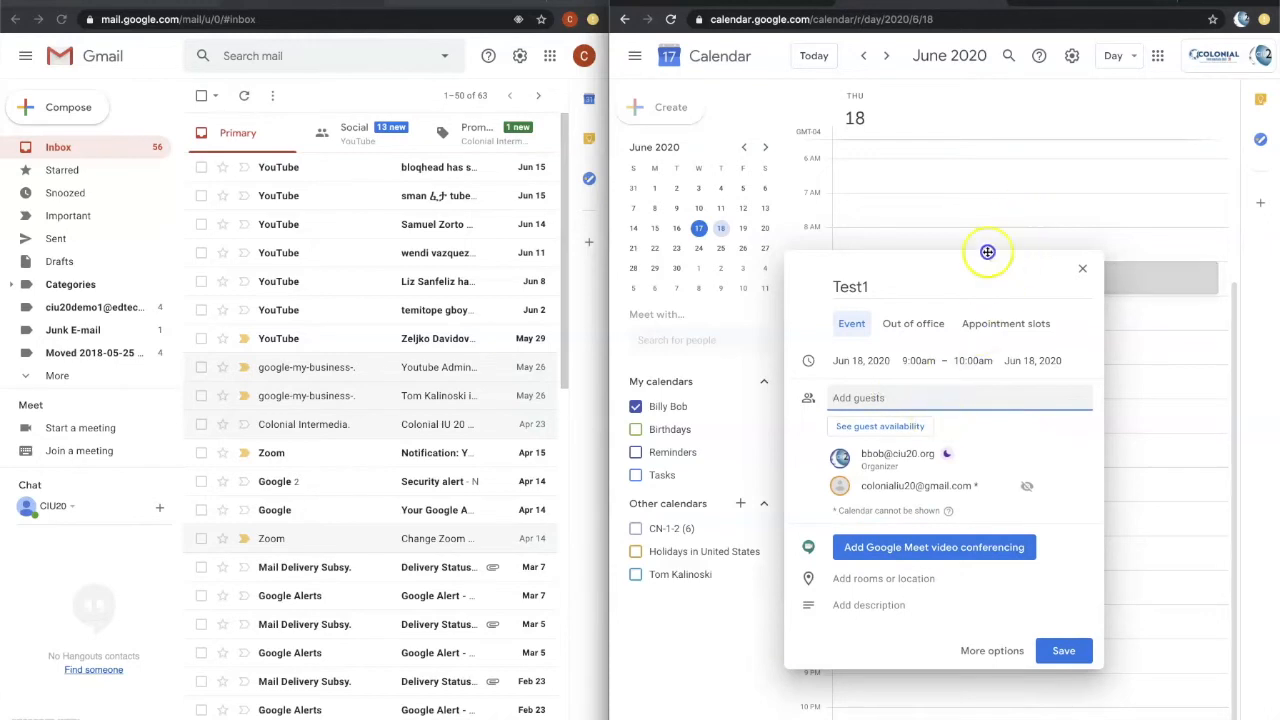
left_click(991, 650)
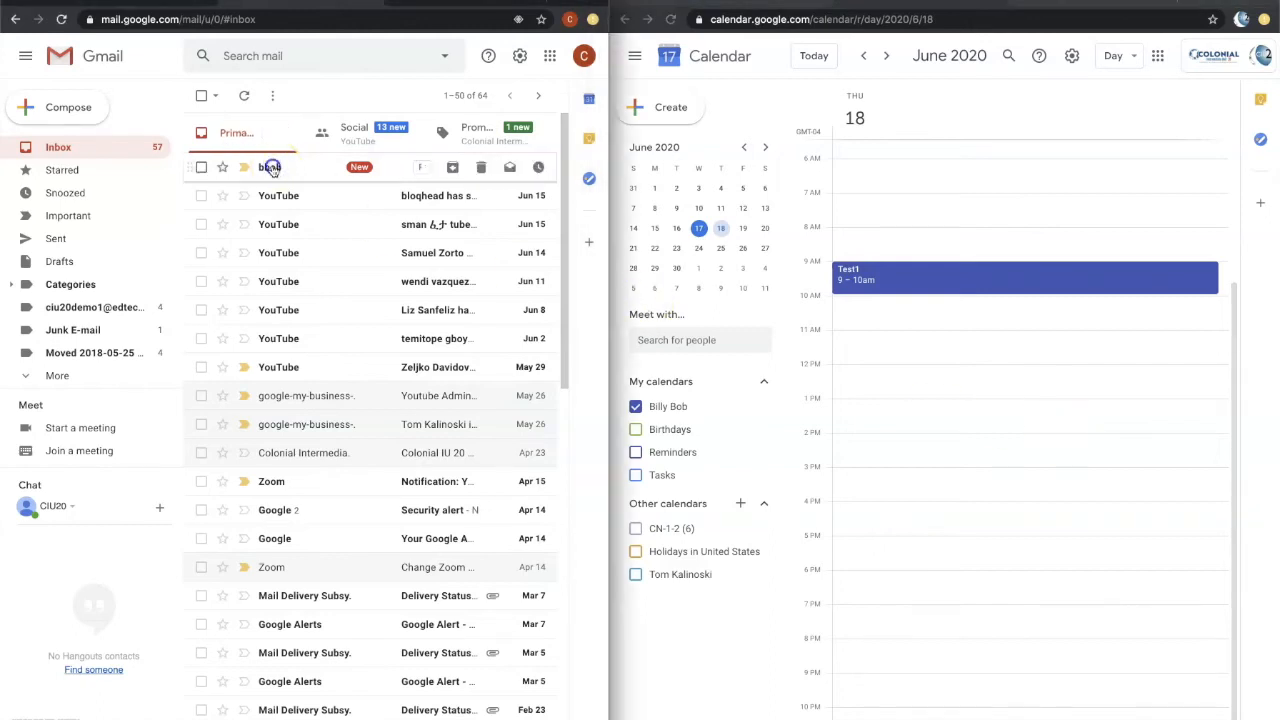
Step: View the Test1 invitation email, then start a 10am June 18 event draft
left_click(270, 167)
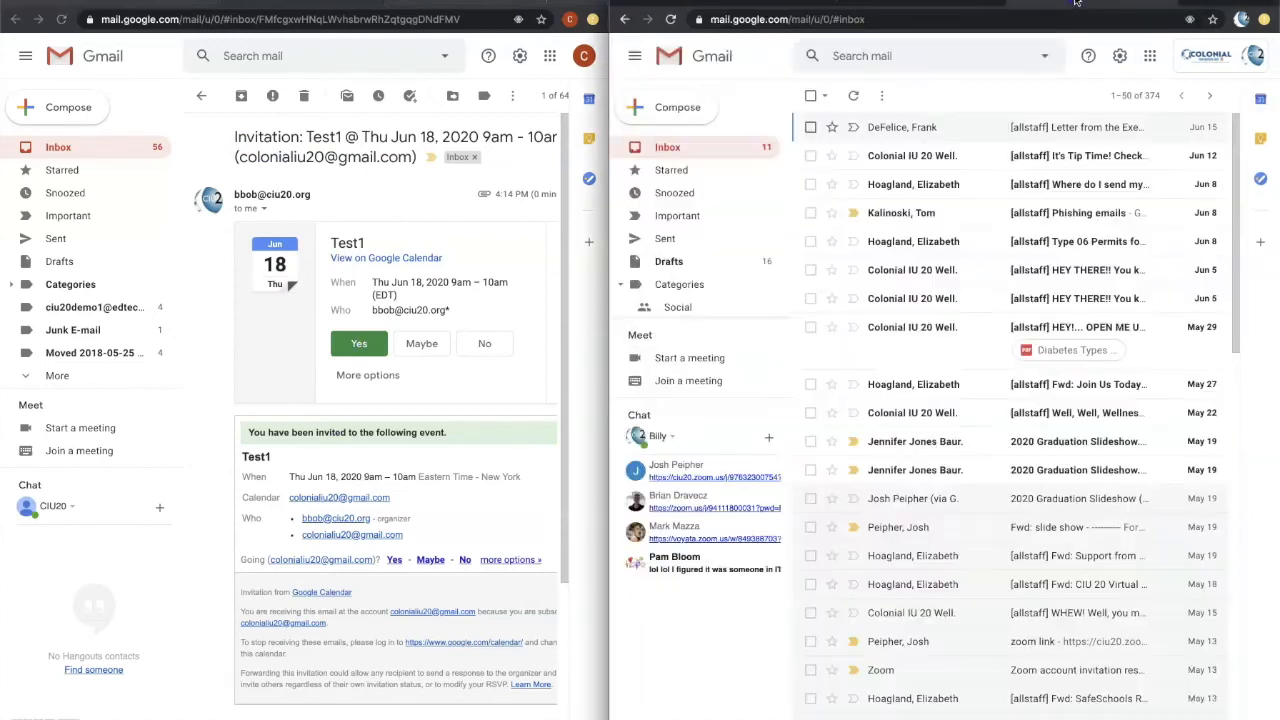
left_click(358, 343)
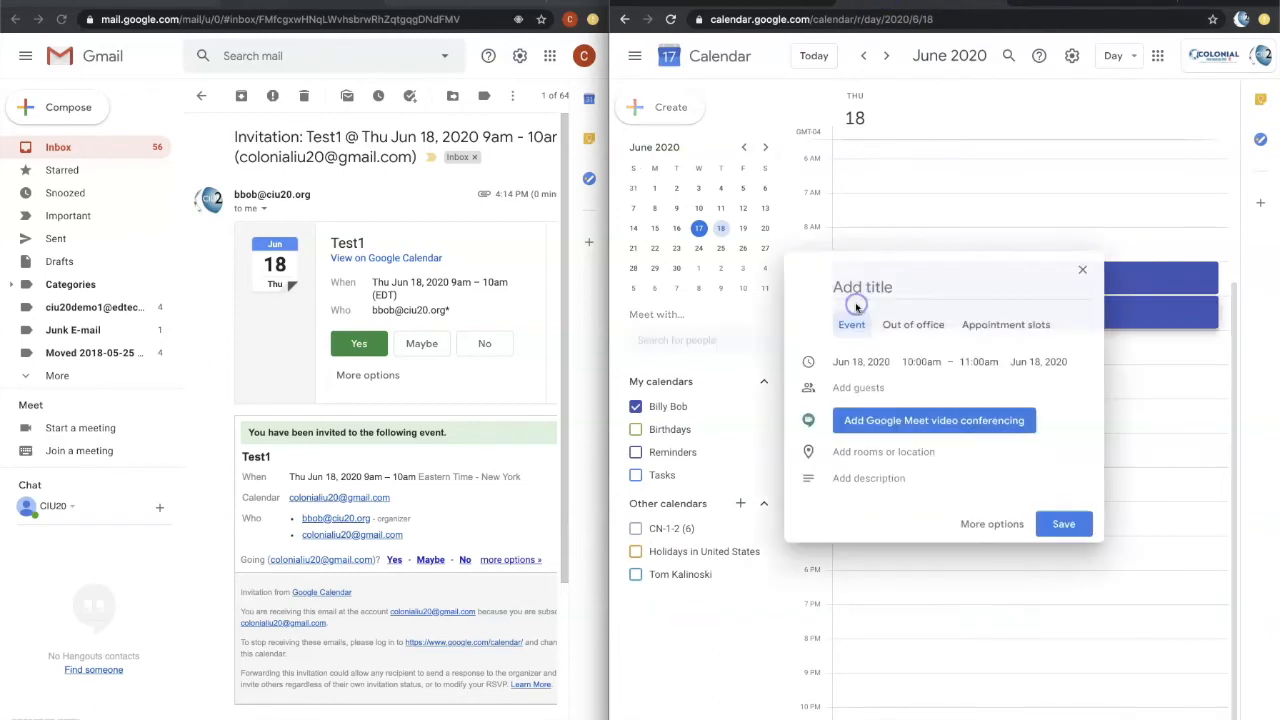
Step: Save the 'Test2' event with a description ending '##No Response Needed##' and a guest
type("Test2")
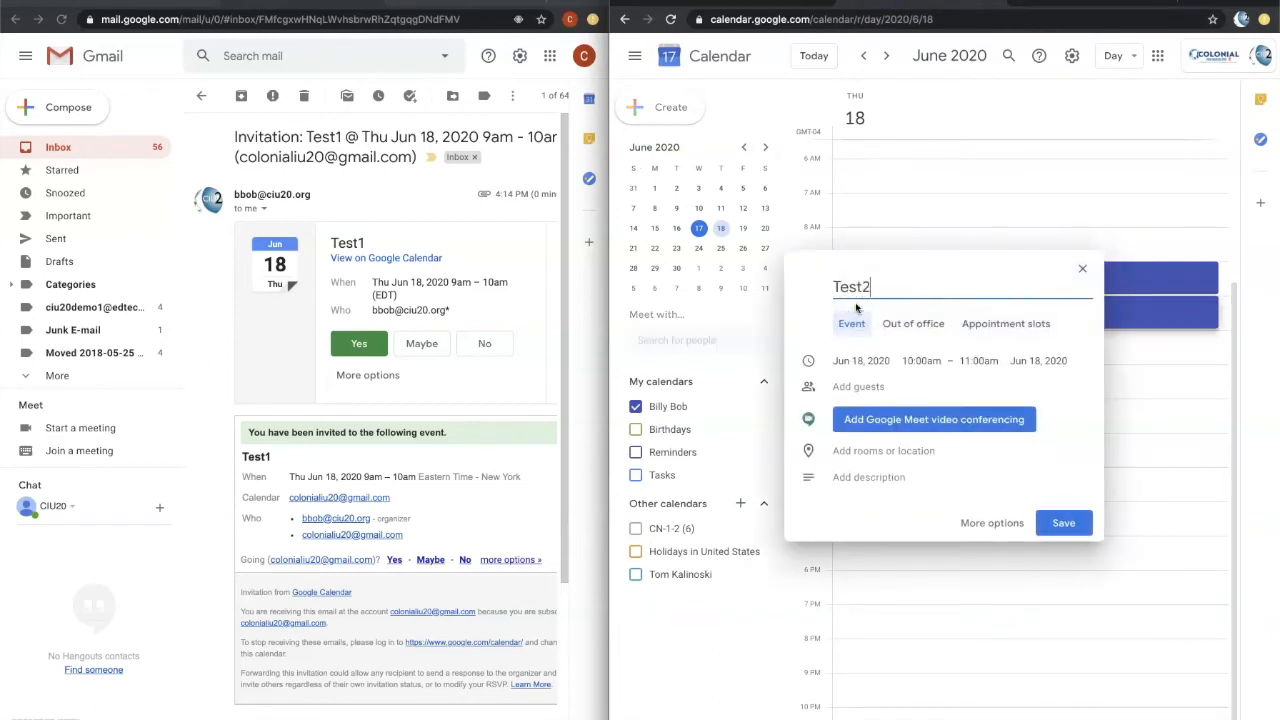
left_click(867, 477)
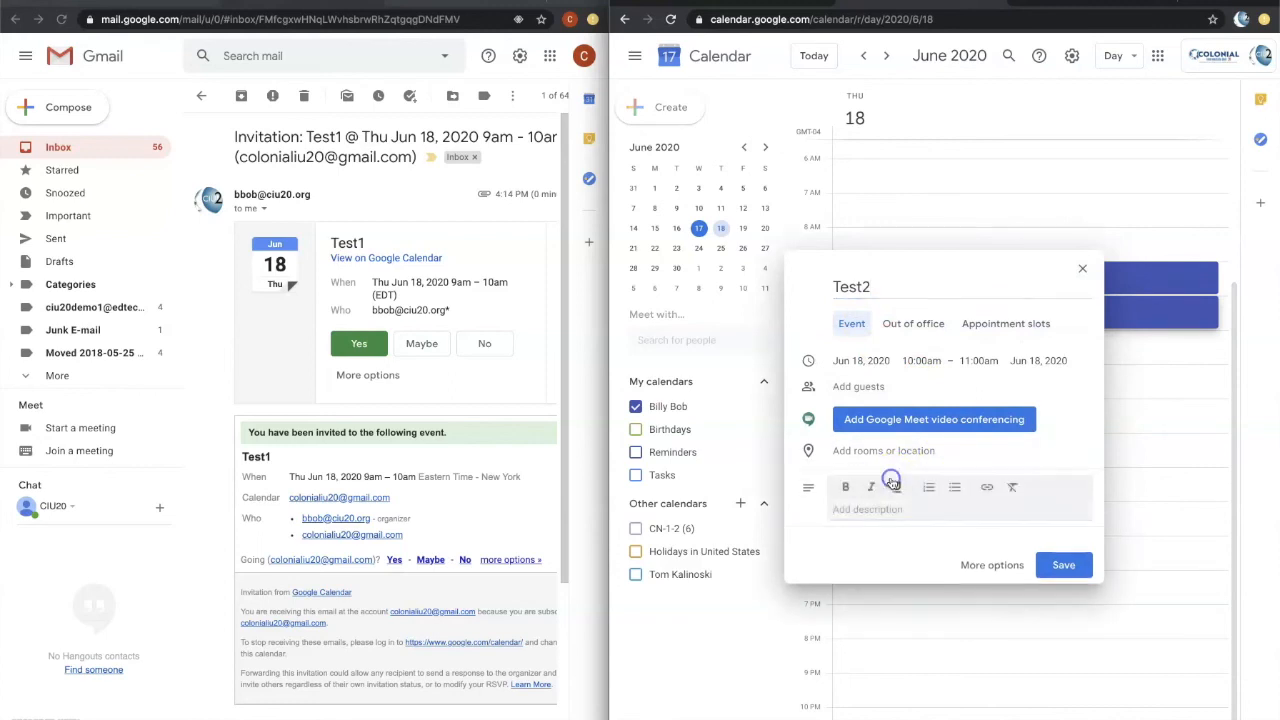
left_click(866, 509)
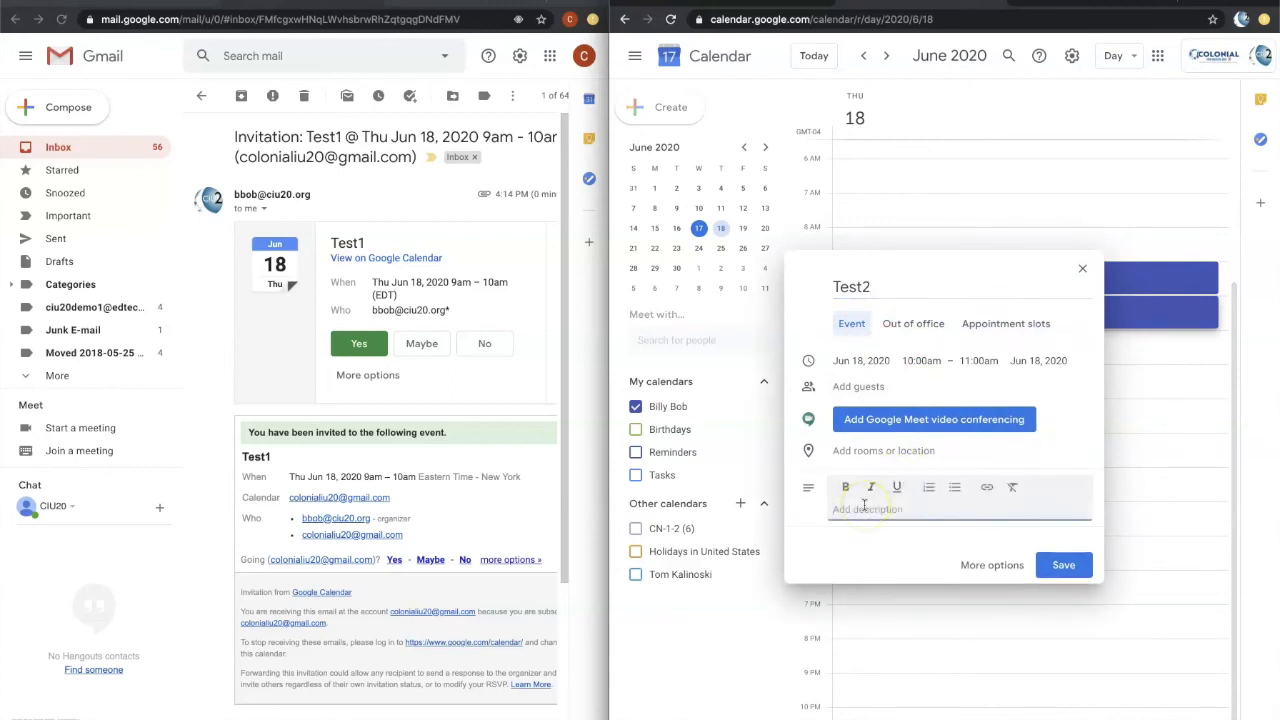
type("We're going to")
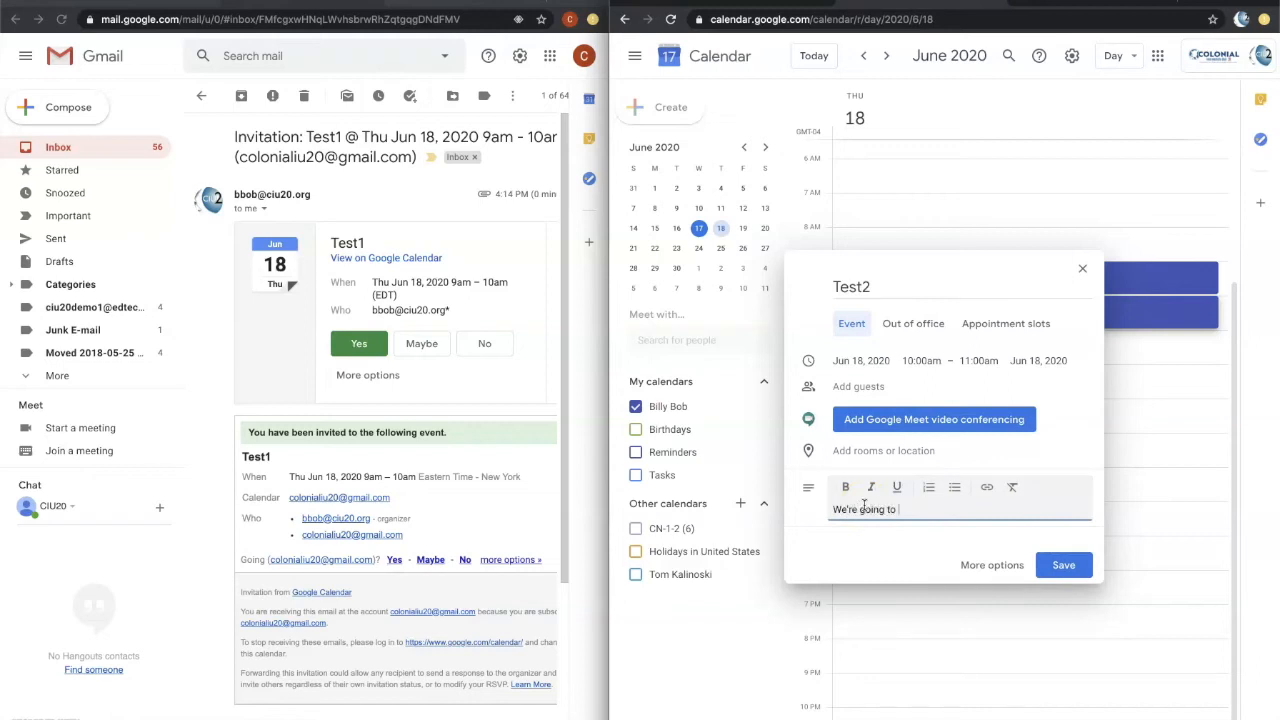
type("talk about....")
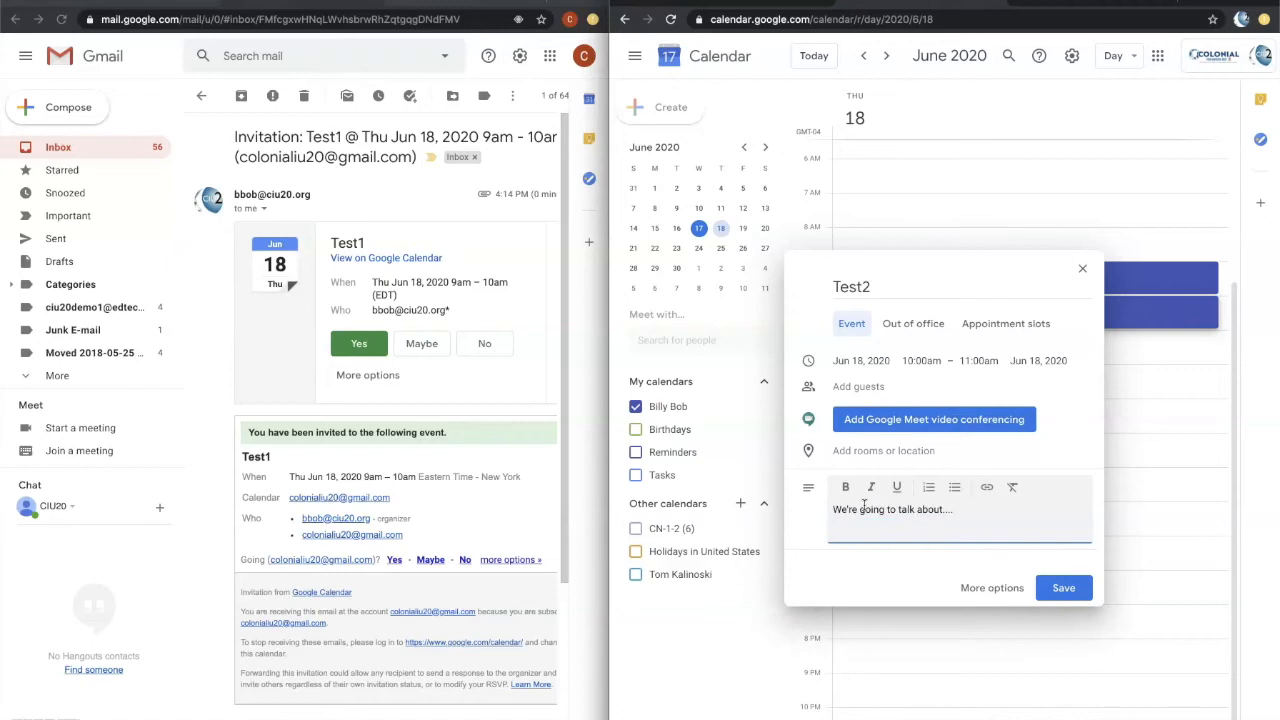
type("##")
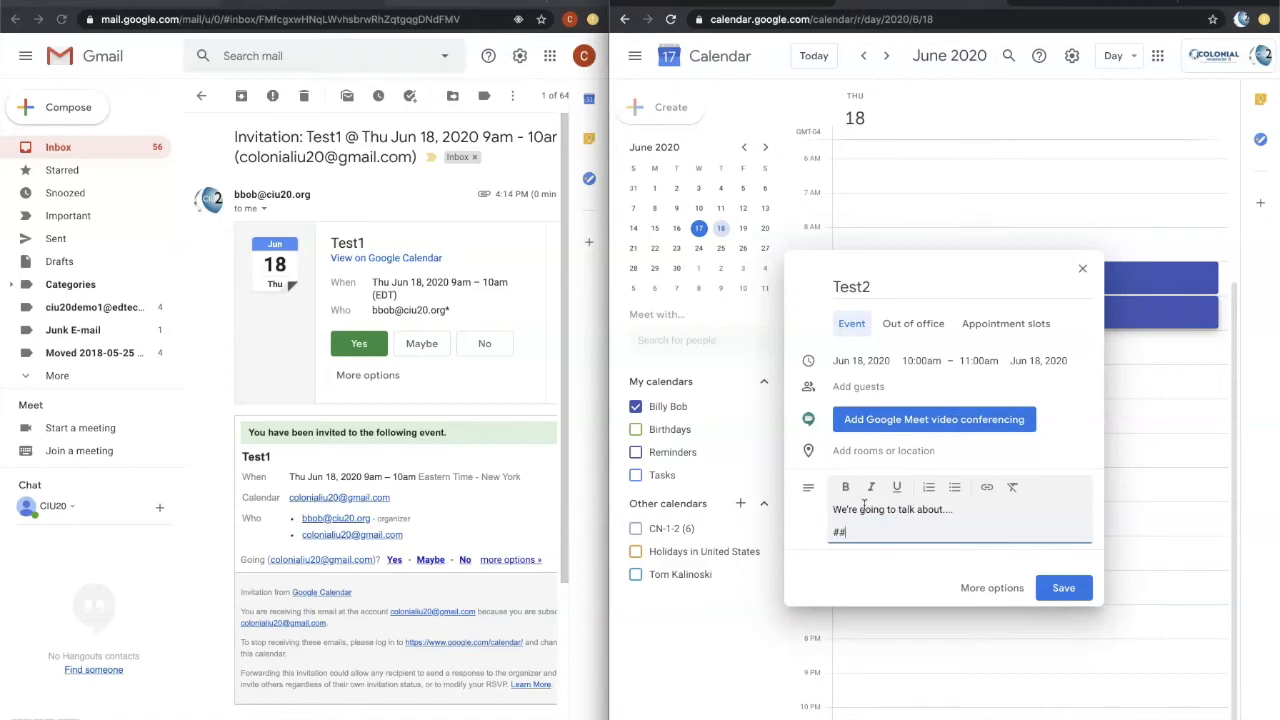
type("No Response Needed##")
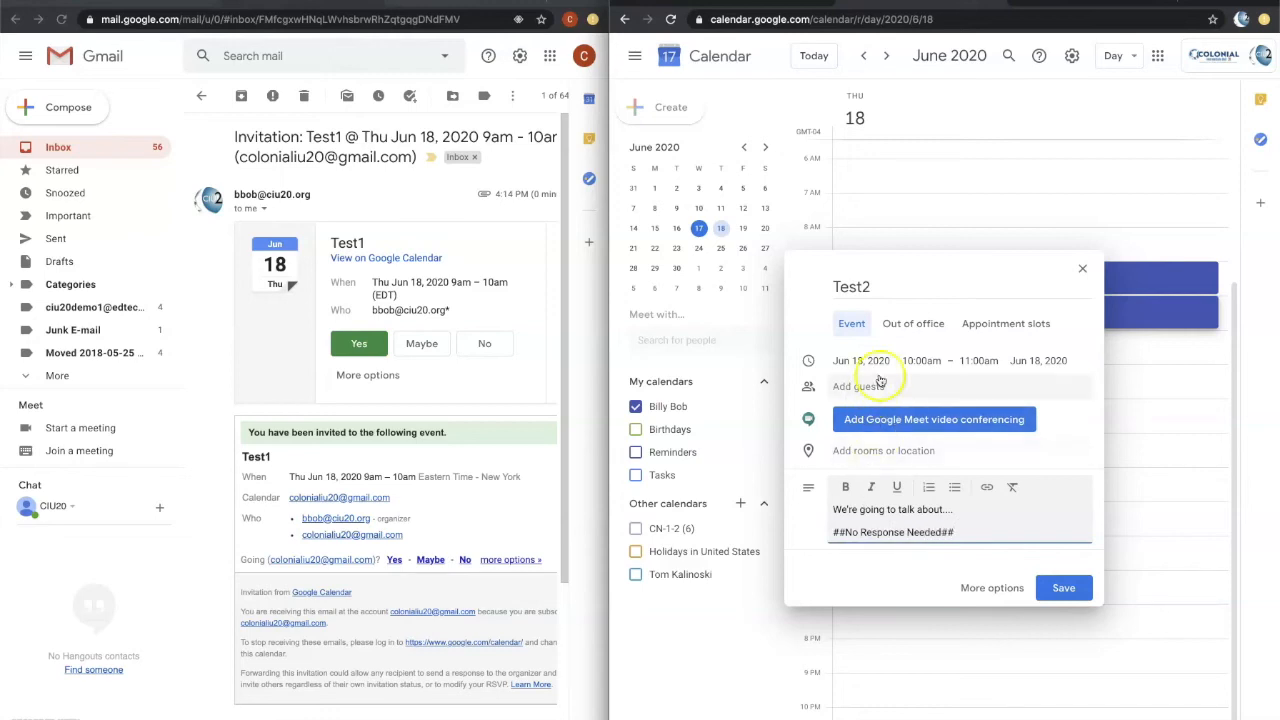
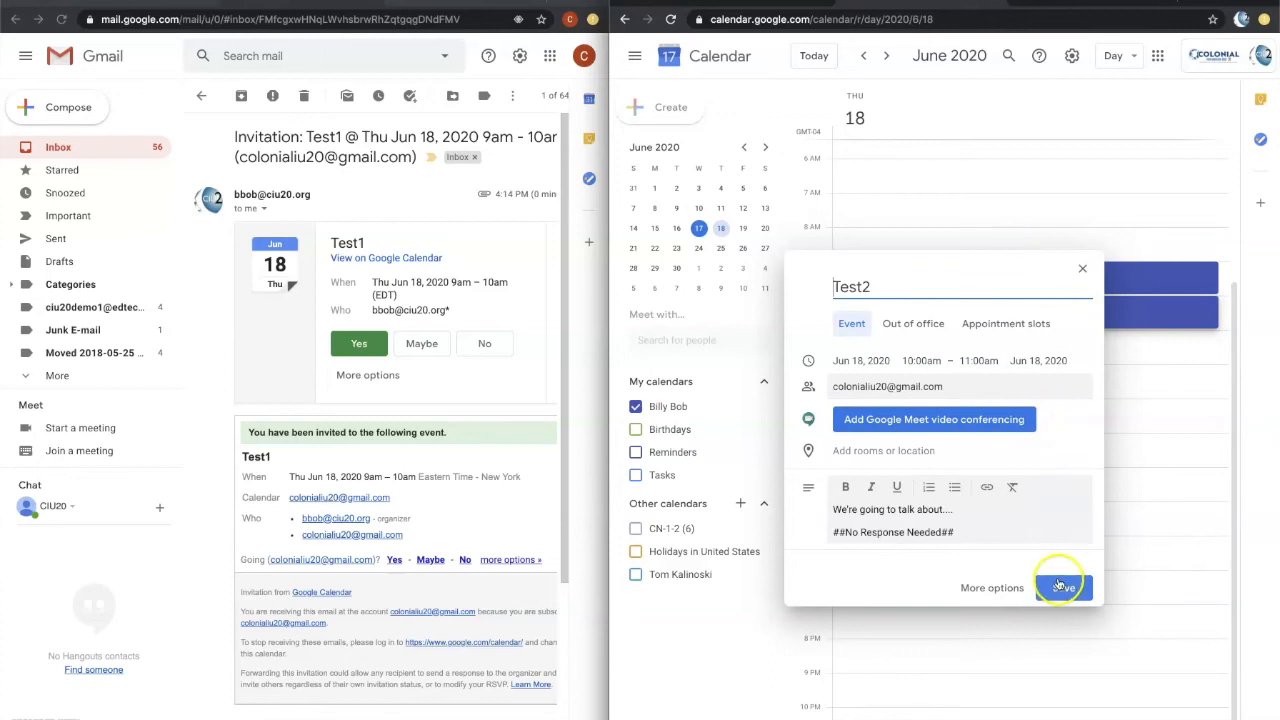
left_click(1062, 587)
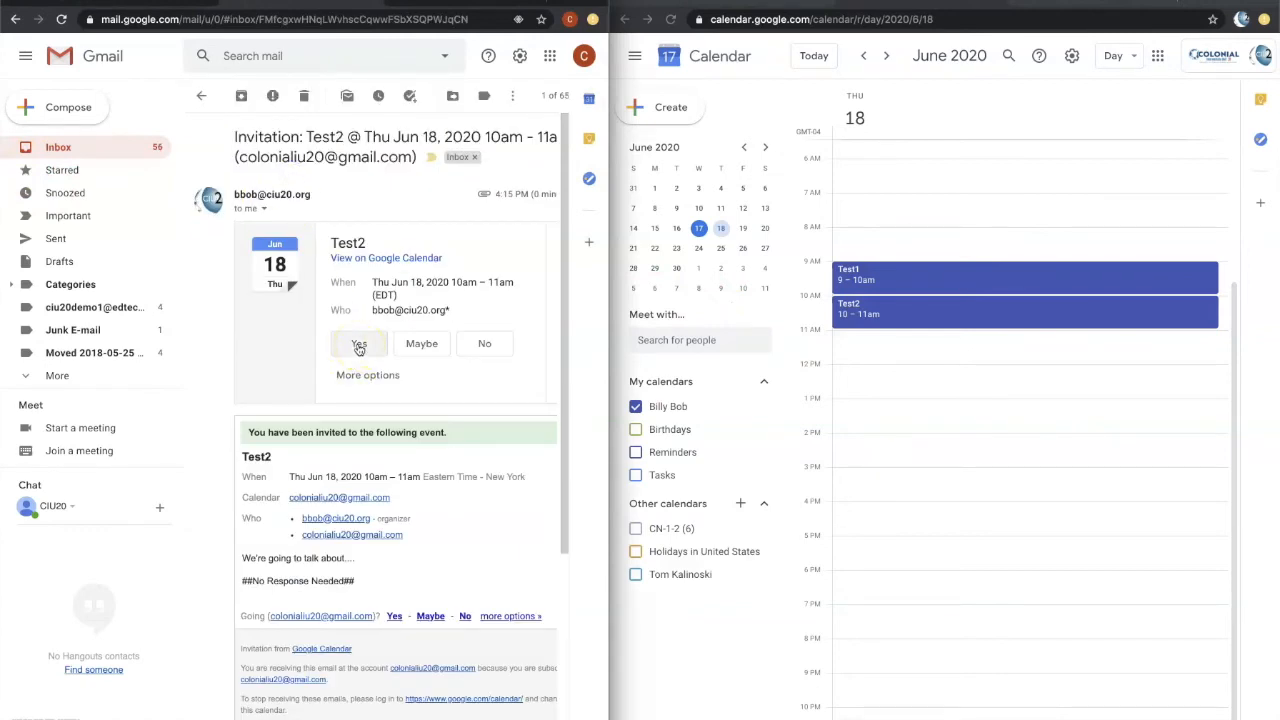
Step: RSVP Yes to the Test2 invitation
left_click(358, 343)
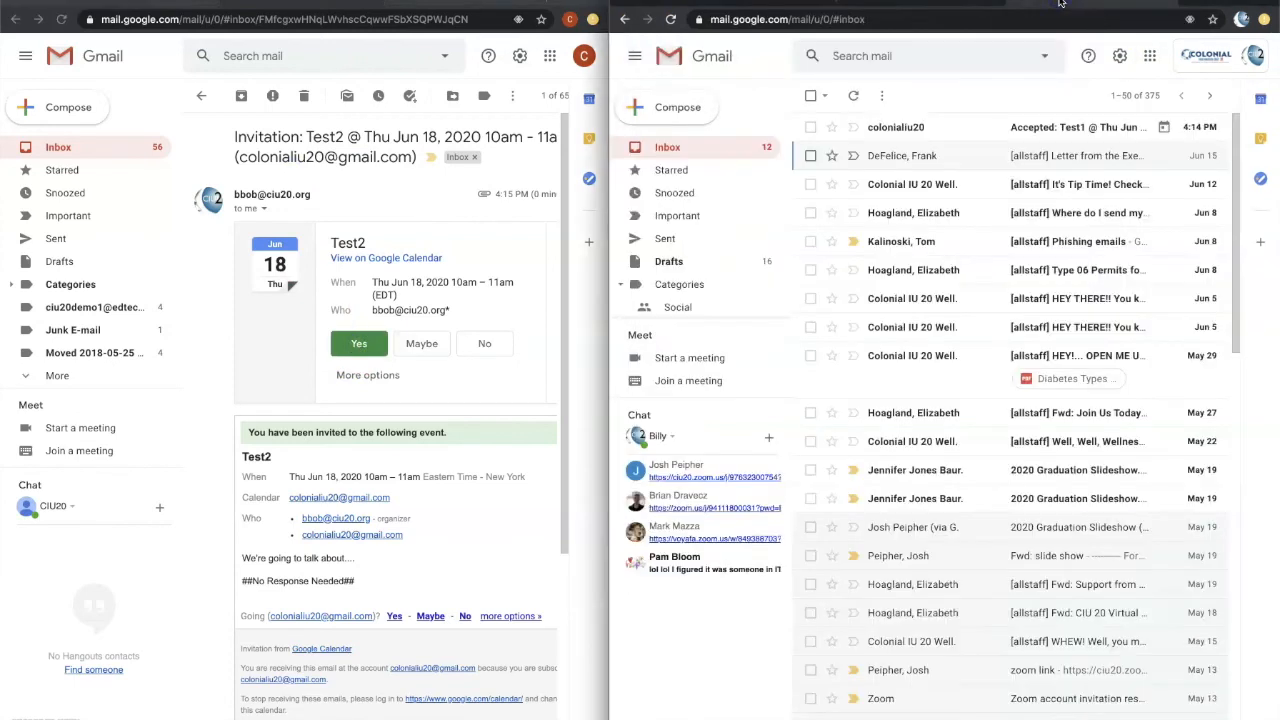
mouse_move(1085, 140)
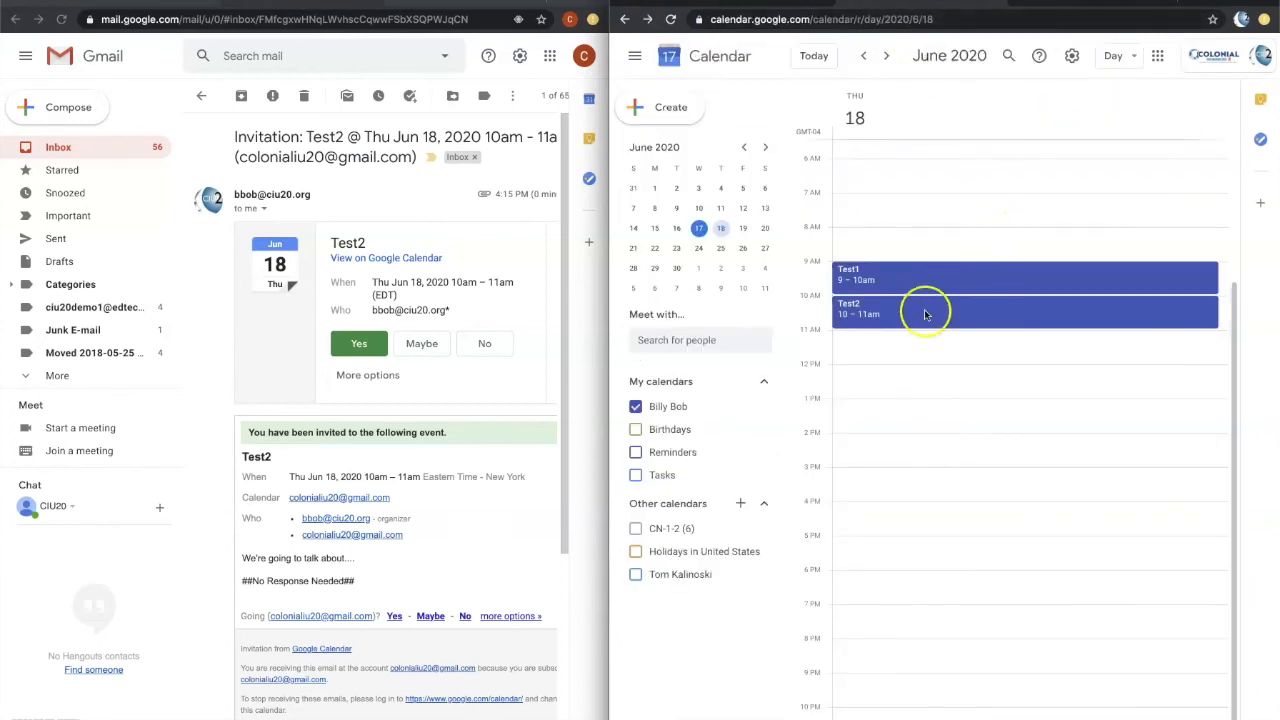
Step: View Test2's details showing both guests accepted, then go back to the organizer's inbox
left_click(920, 313)
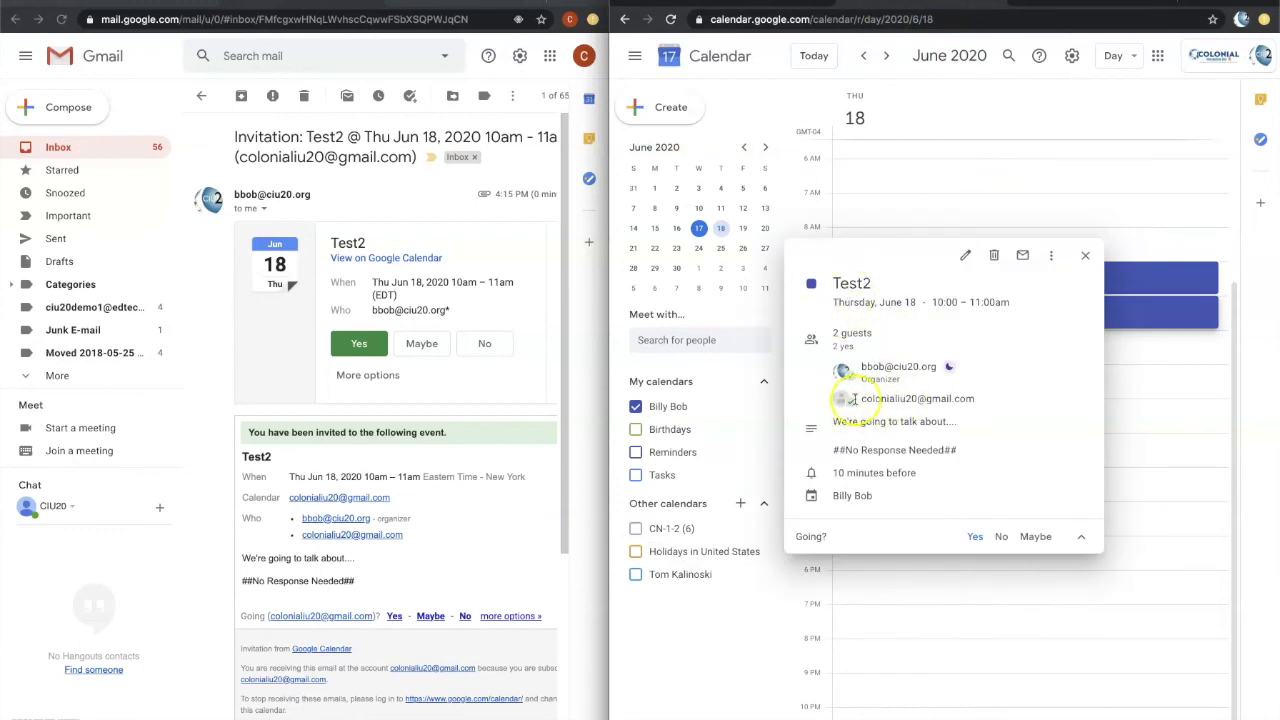
left_click(1085, 255)
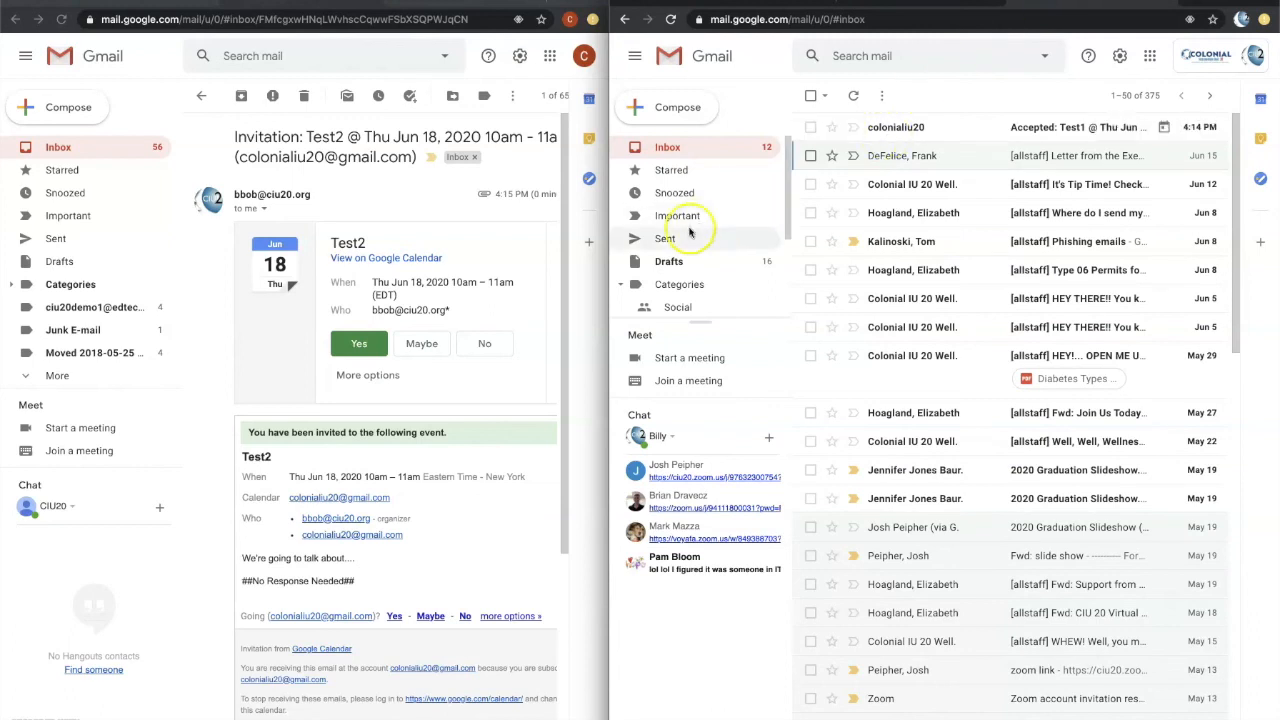
Step: Find the 'Accepted: Test2' reply in Trash, then go back to the inbox
left_click(679, 284)
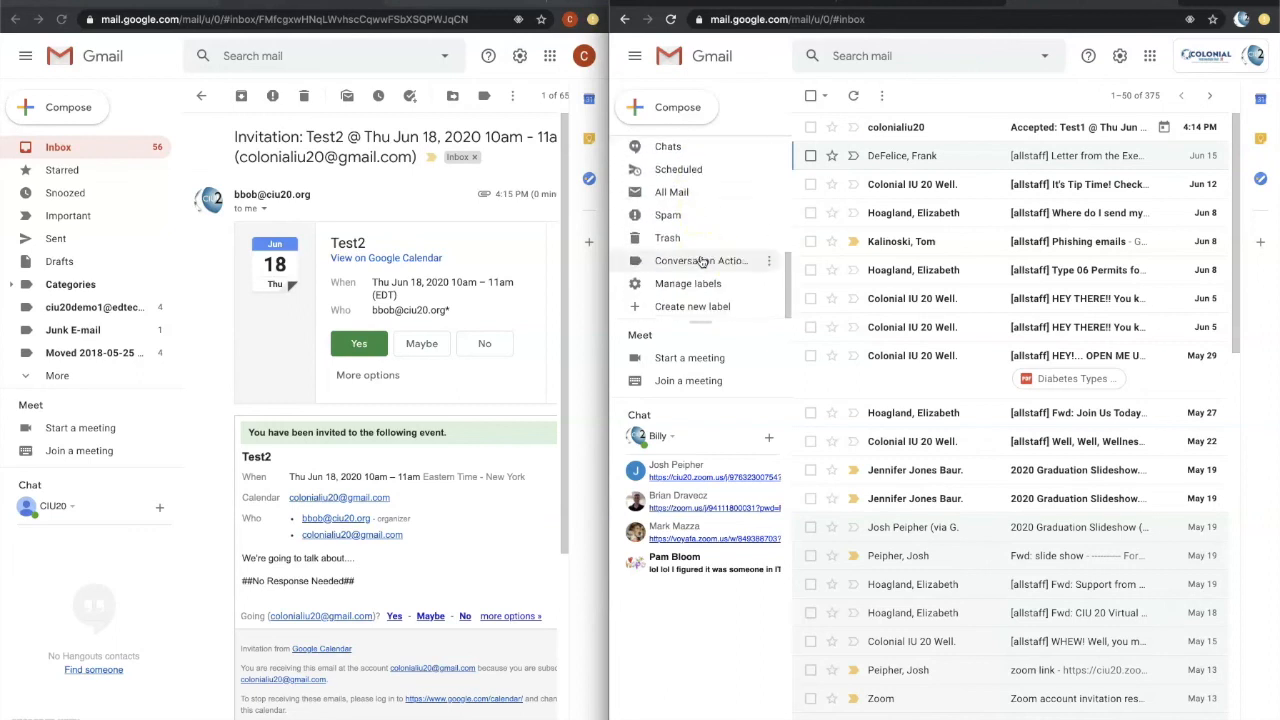
left_click(667, 237)
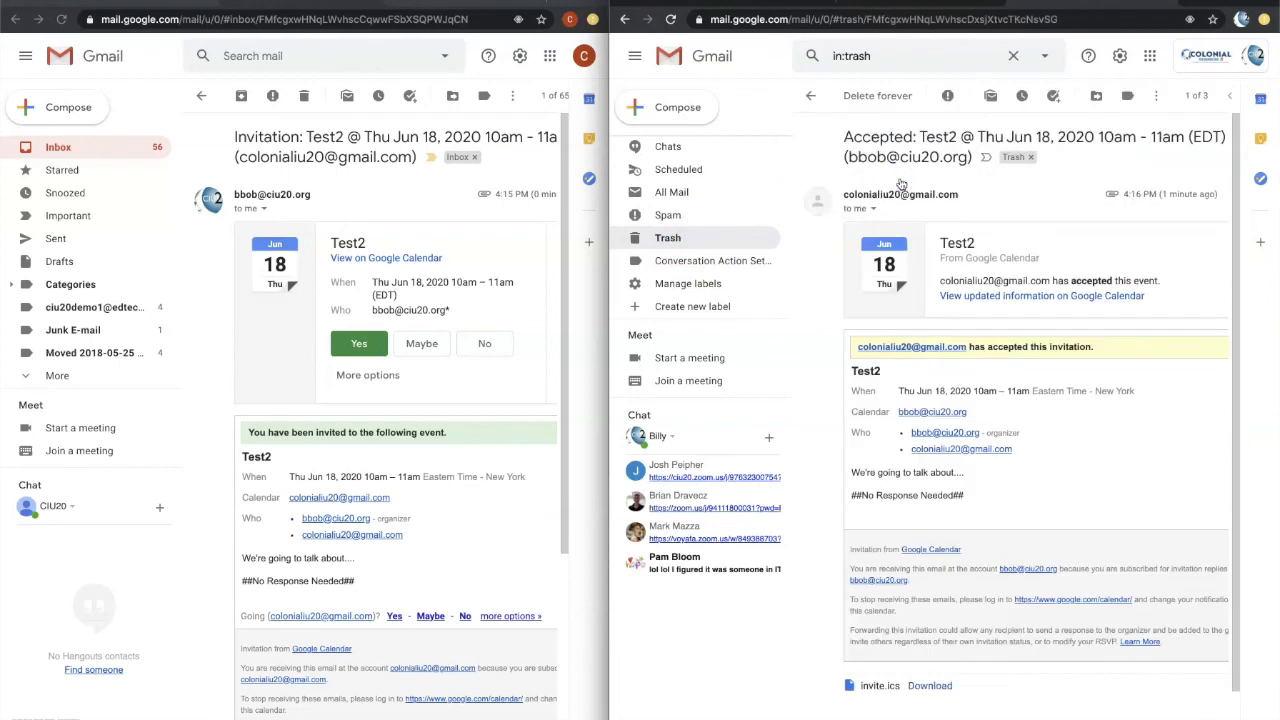
left_click(810, 95)
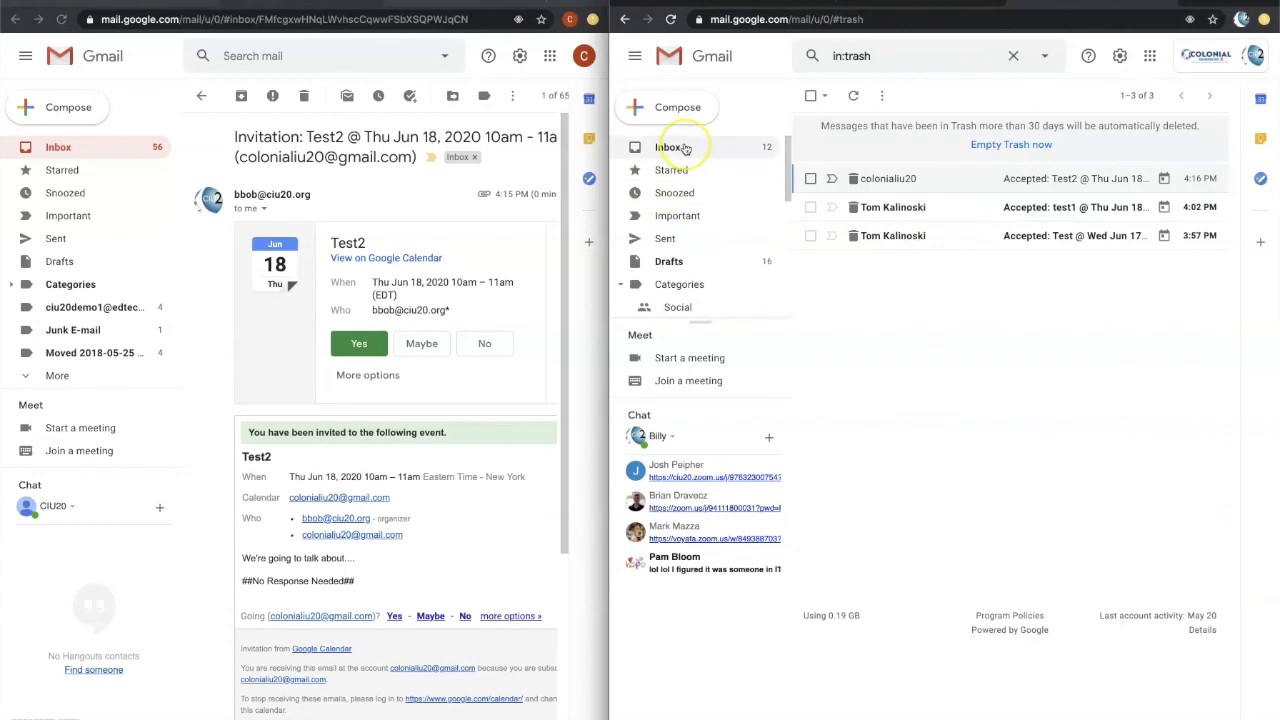
left_click(669, 147)
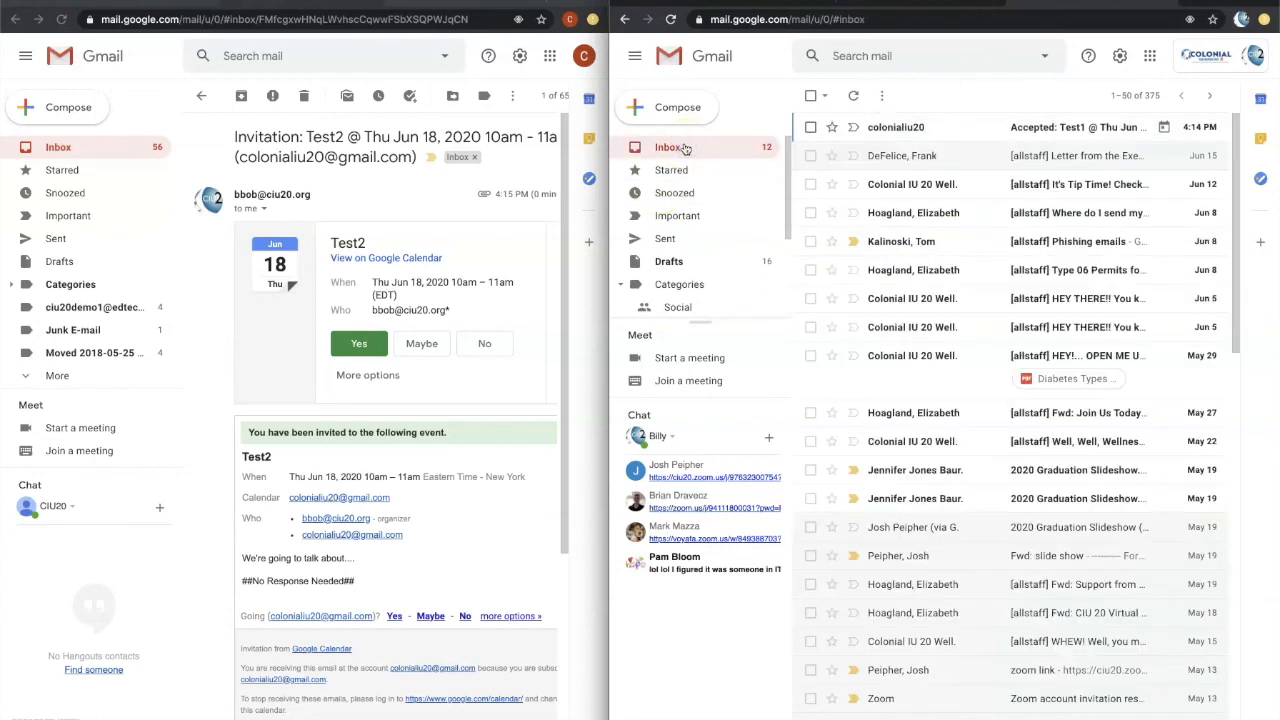